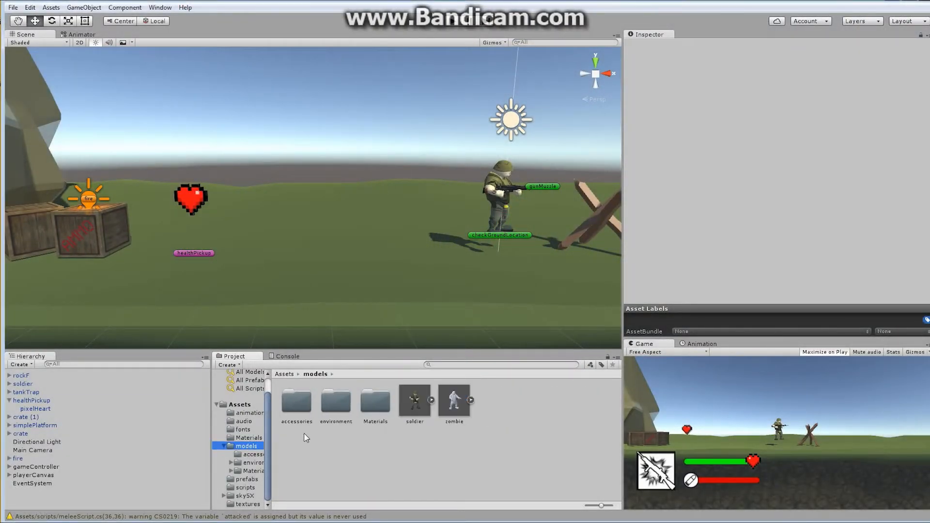
Step: Bring the pixelAmmo model from models/accessories into the scene and reset its position to the origin
double_click(296, 401)
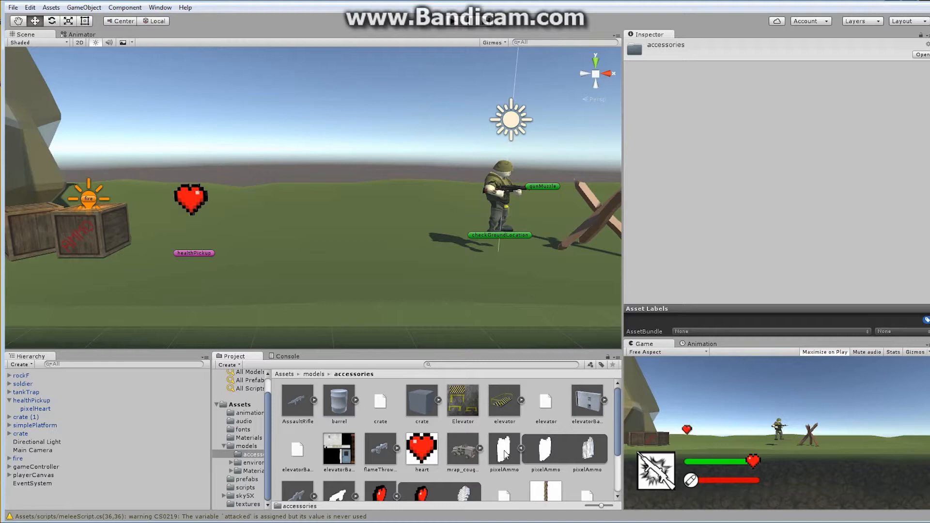
left_click(503, 451)
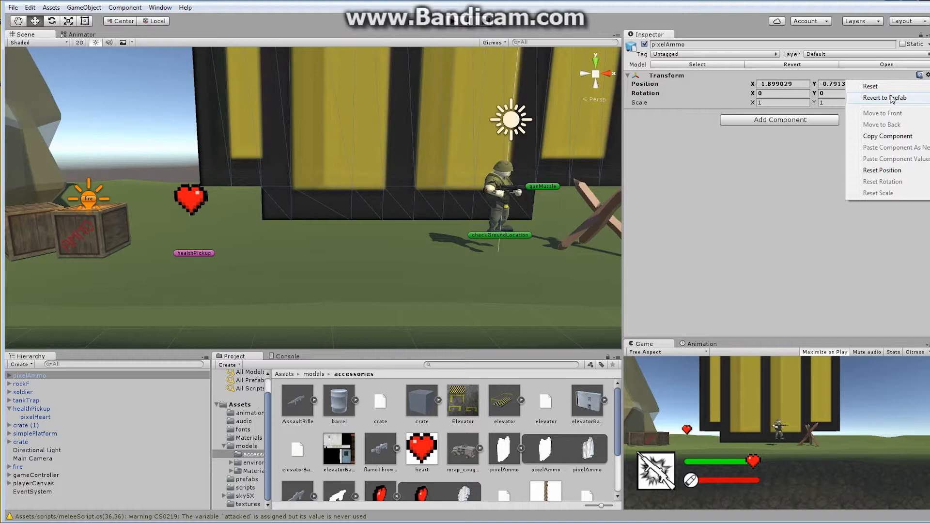
left_click(883, 96)
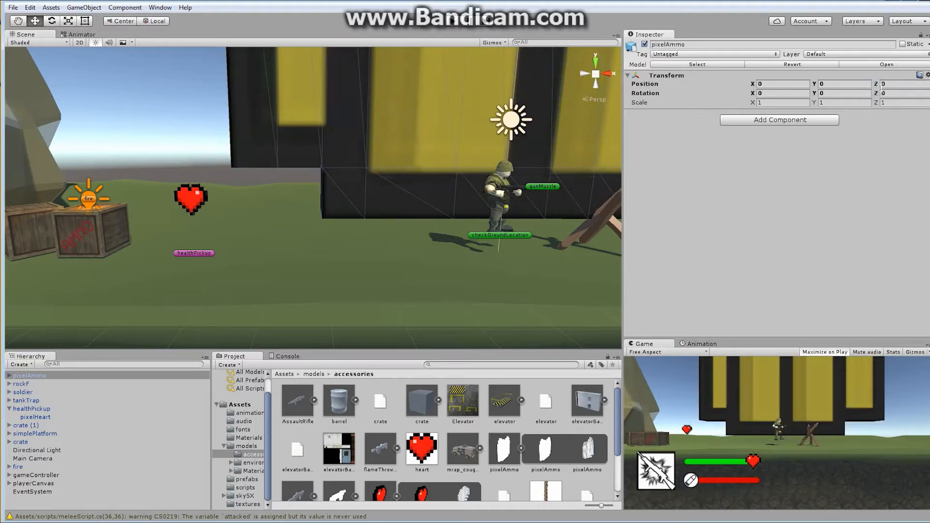
Step: Adjust the model's X scale and start renaming it to ammoPickup
left_click(779, 101)
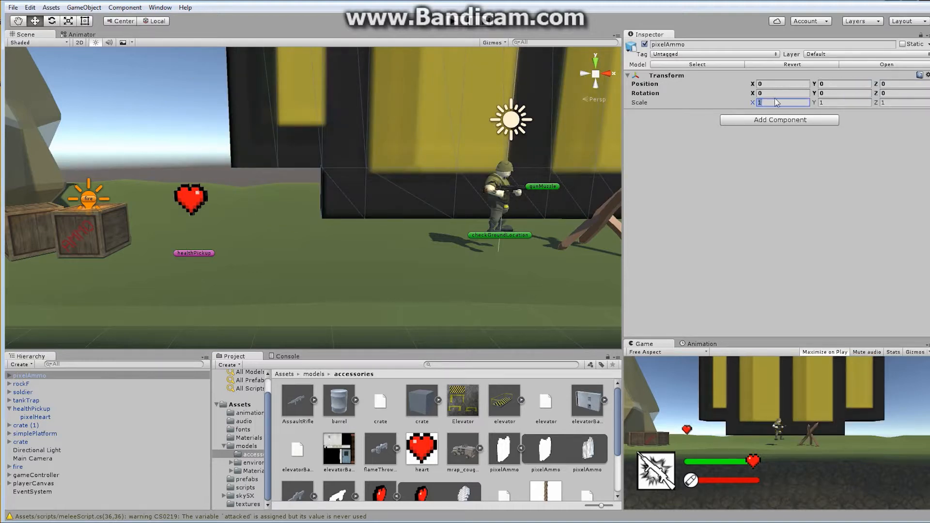
type(".0")
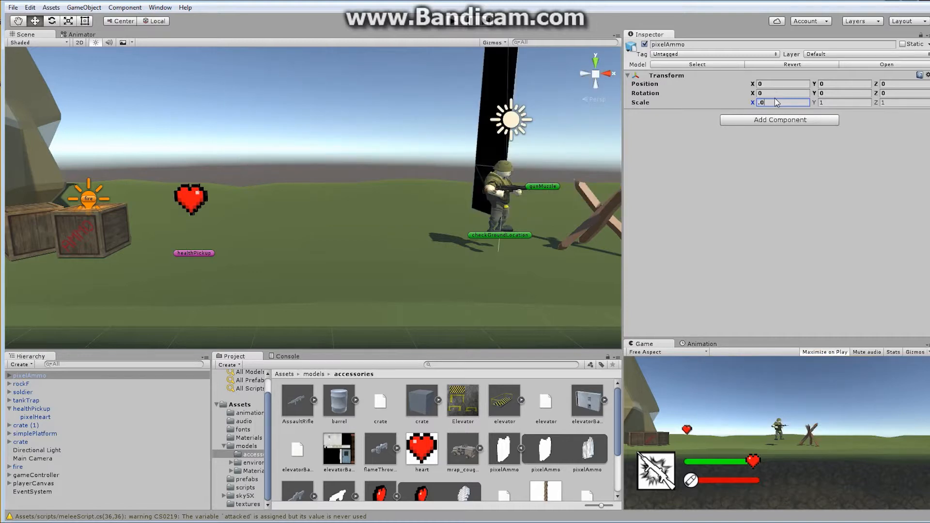
type("1")
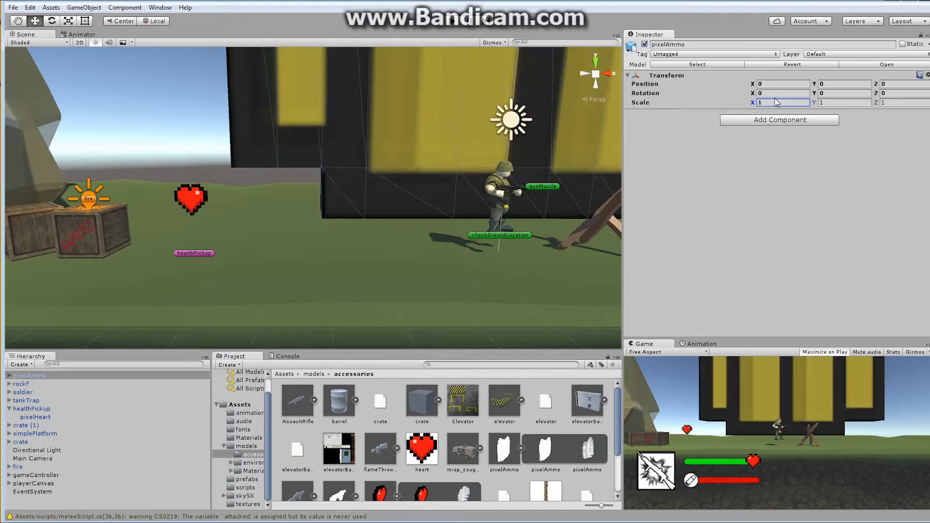
left_click(28, 376)
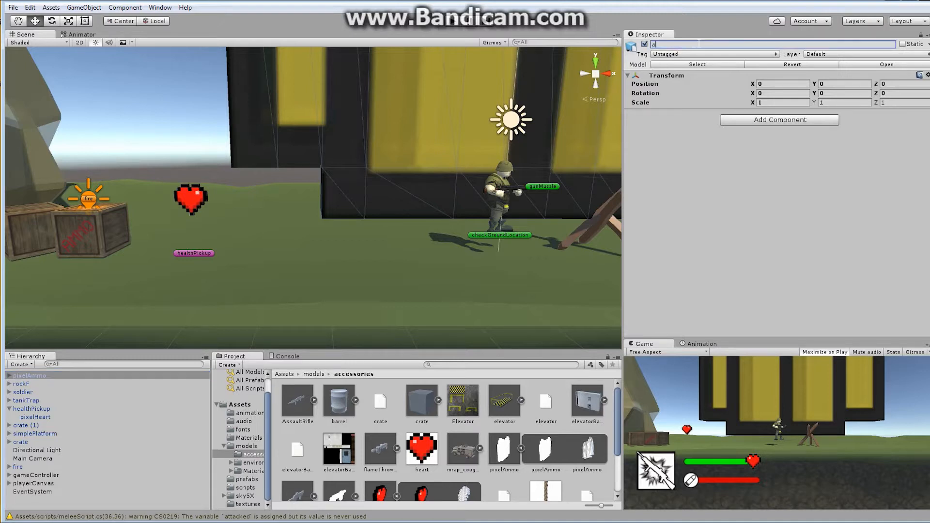
type("ammoPic")
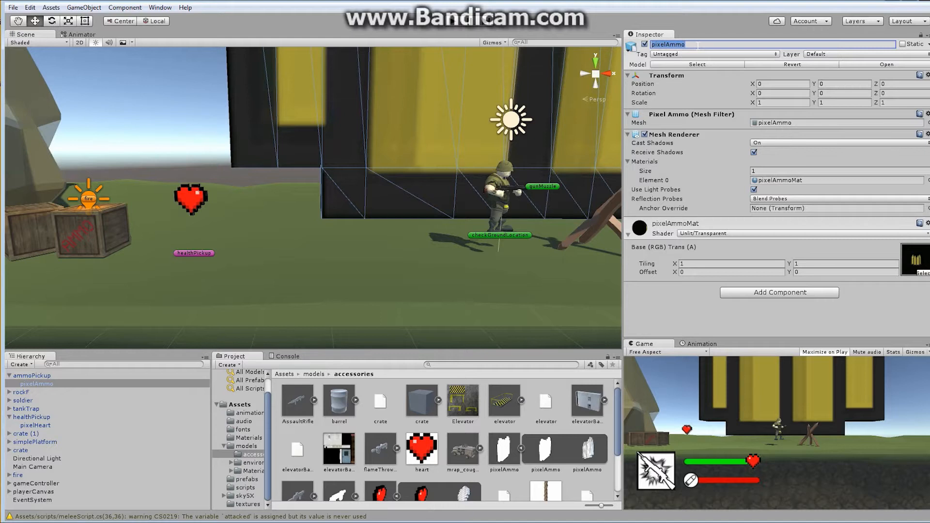
Step: Rename the child mesh to ammo and begin lowering its X scale
type("ammo")
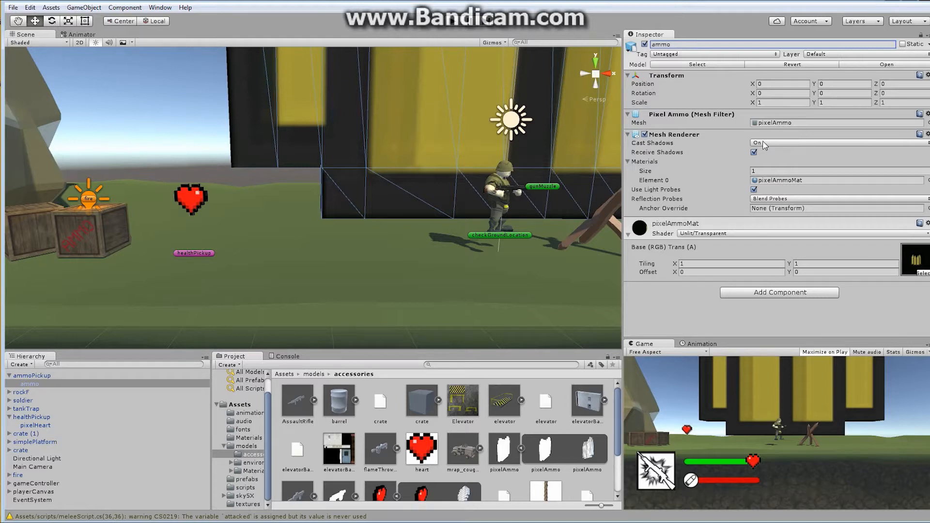
left_click(782, 102)
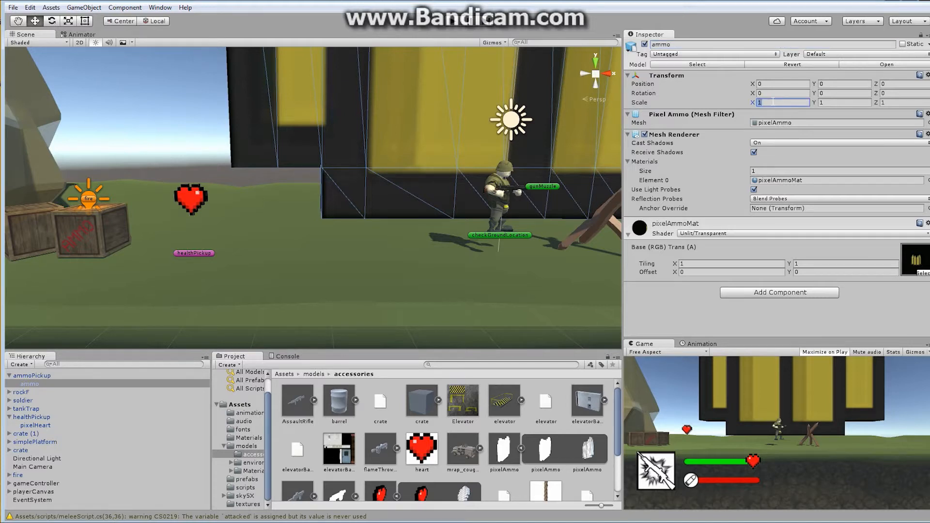
type(".08")
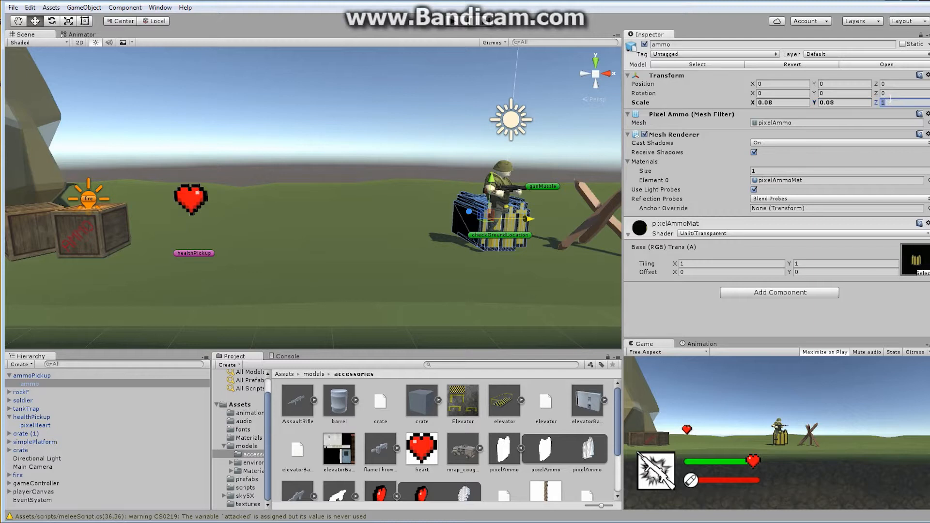
type(".08")
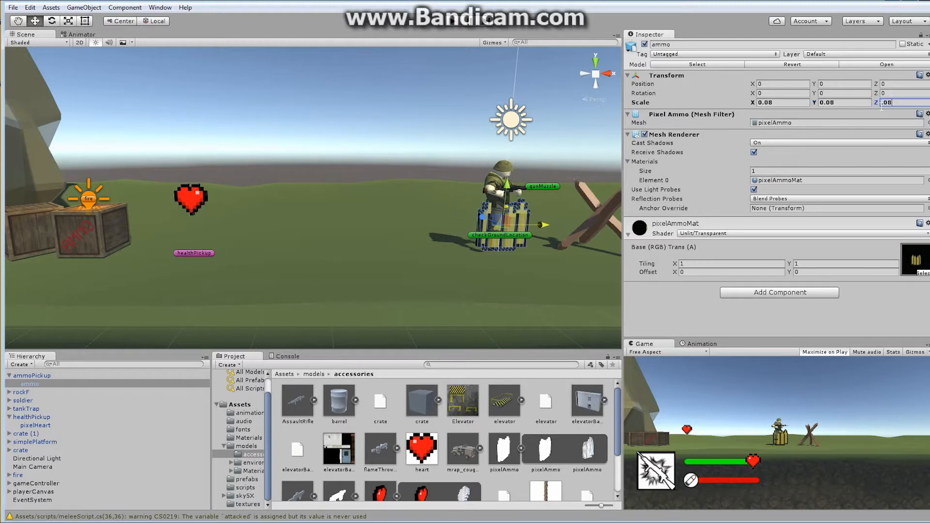
Step: Set the ammo mesh scale to 0.05 on every axis and reselect ammoPickup
left_click(779, 102)
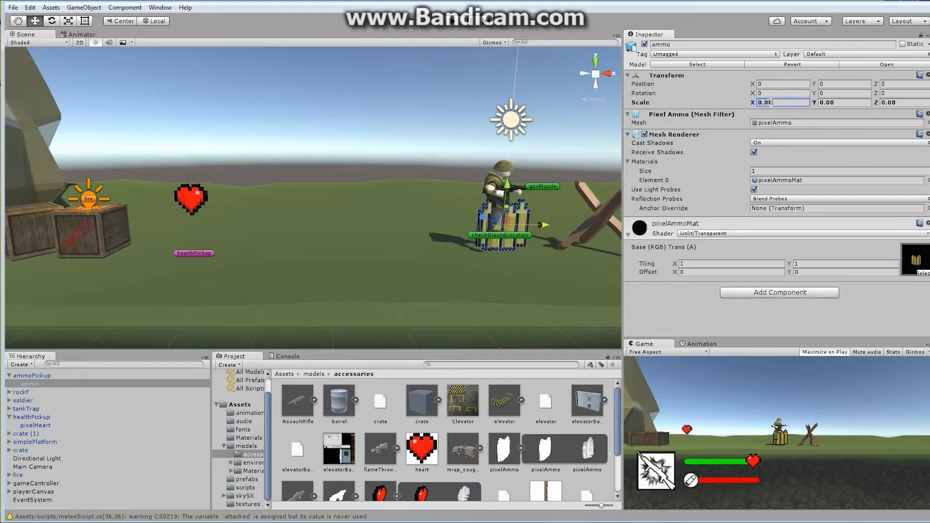
type("0.05")
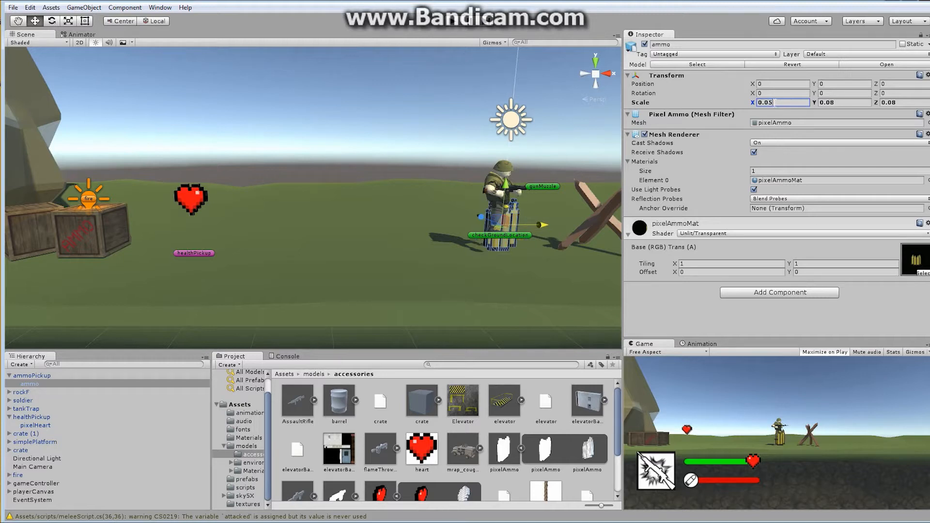
type("0.05")
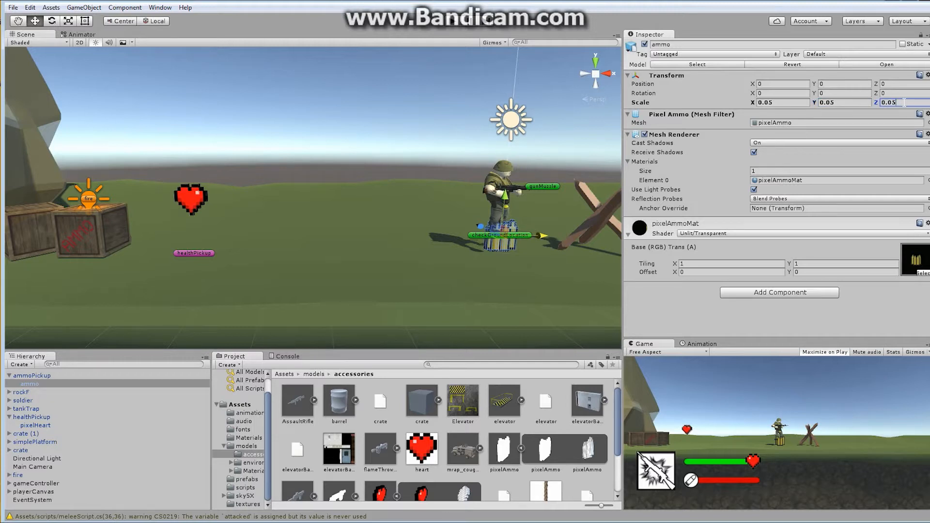
mouse_move(542, 241)
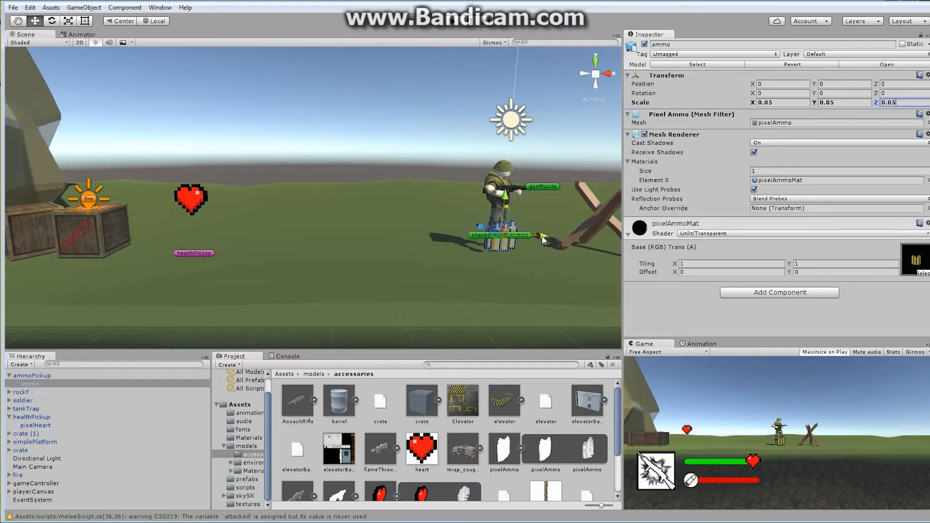
left_click(32, 375)
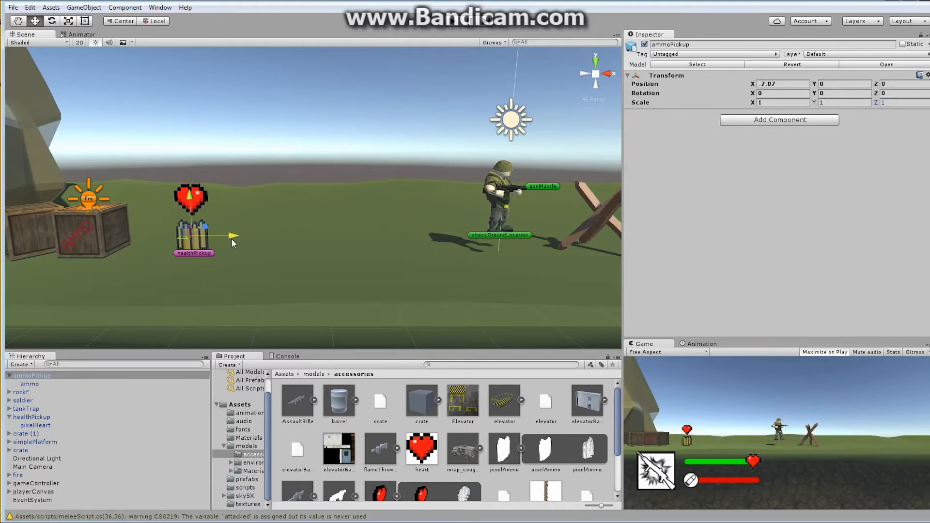
Step: Move ammoPickup between the heart and the soldier and raise the ammo child to Y 1.25
left_click_drag(227, 238, 436, 236)
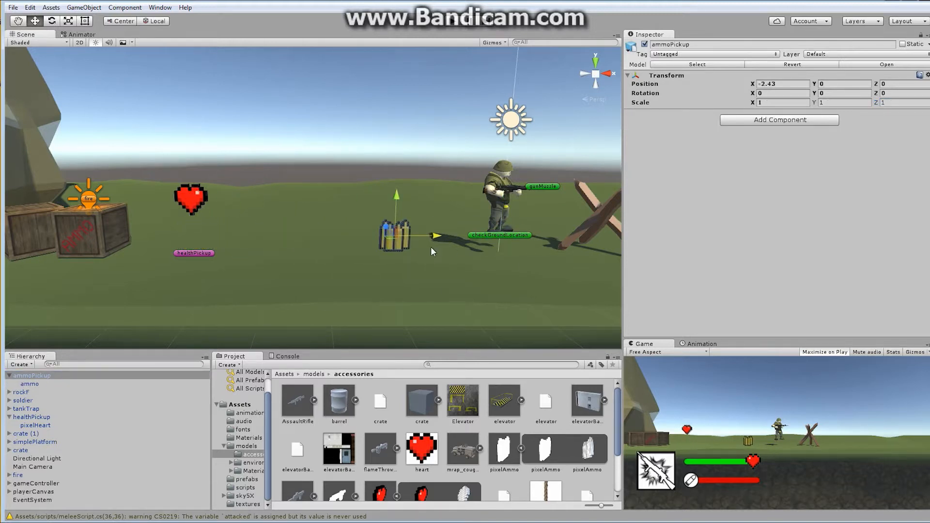
mouse_move(57, 391)
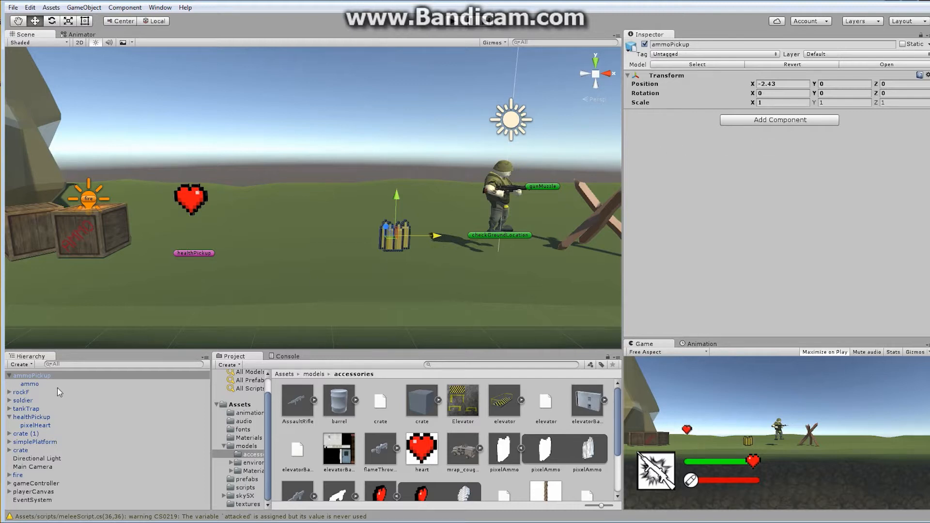
left_click(29, 383)
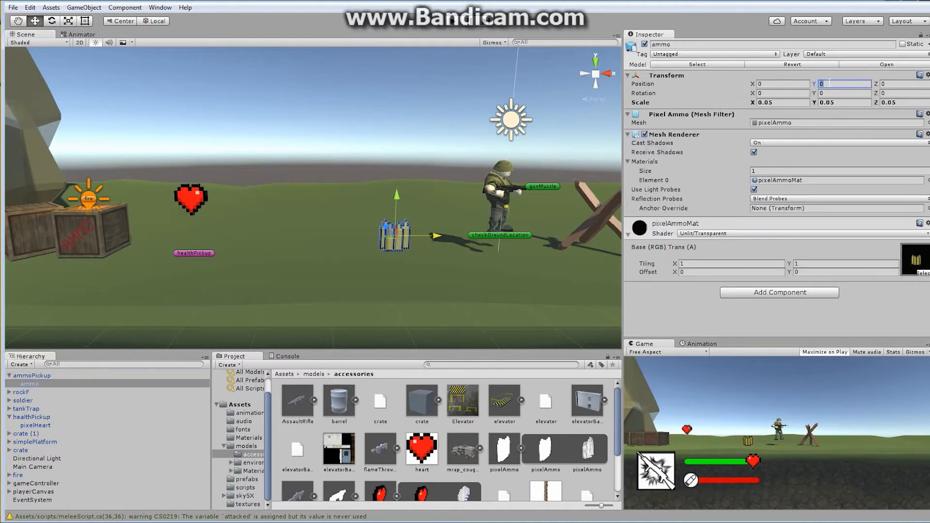
type("1.25")
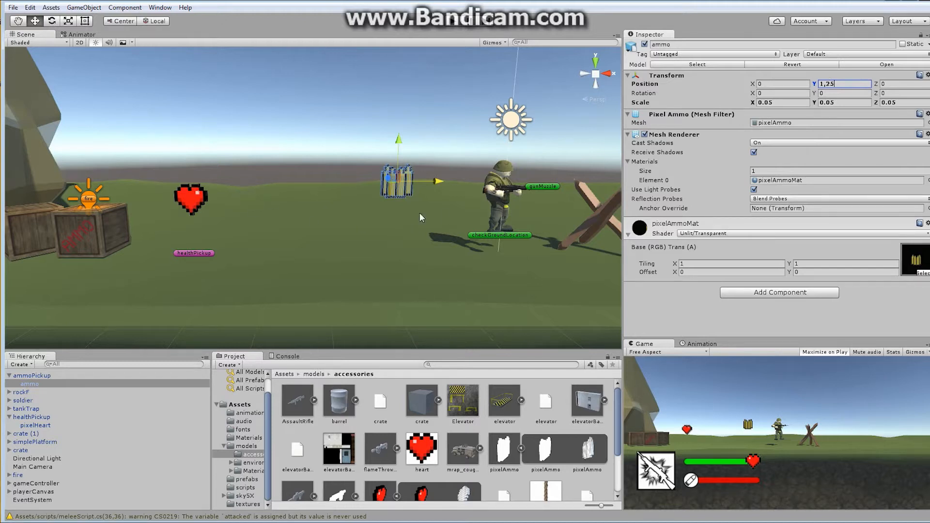
left_click(32, 375)
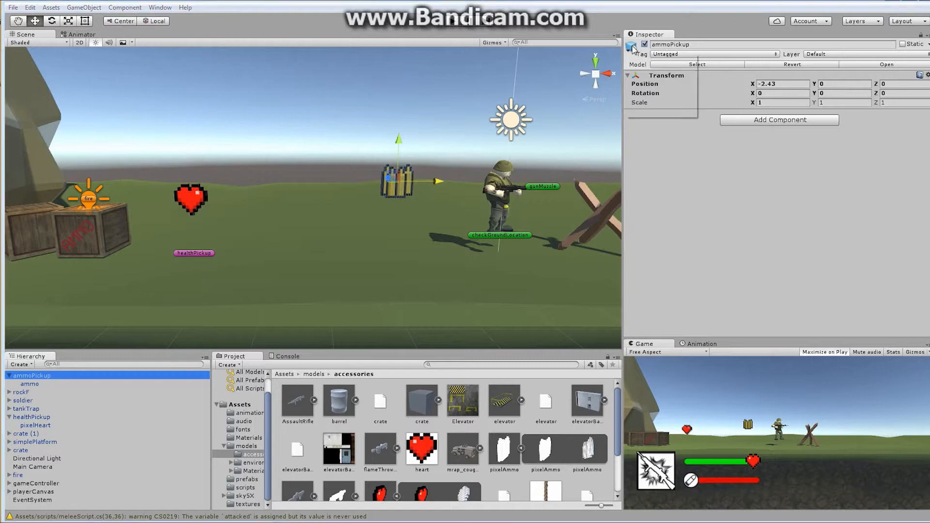
Step: Give ammoPickup a pink scene label and set the ammo mesh's Position Y to 1
left_click(632, 44)
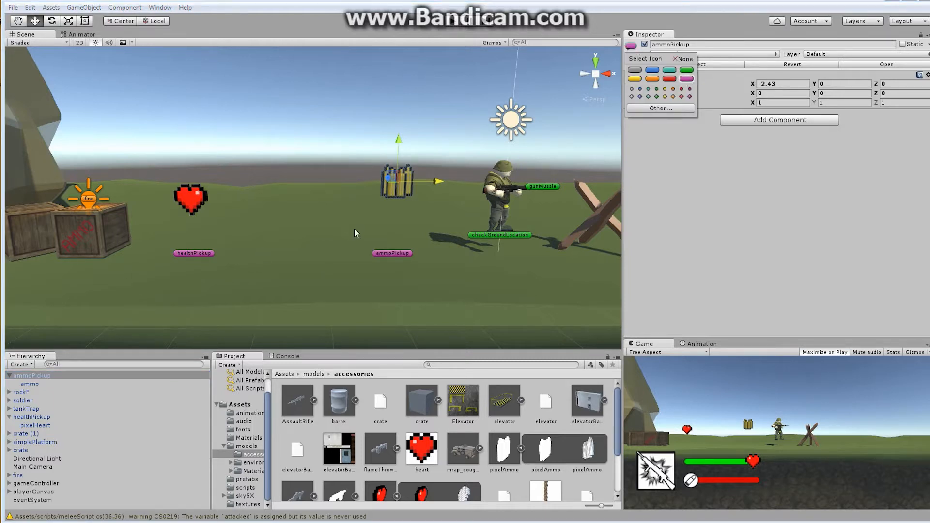
mouse_move(116, 348)
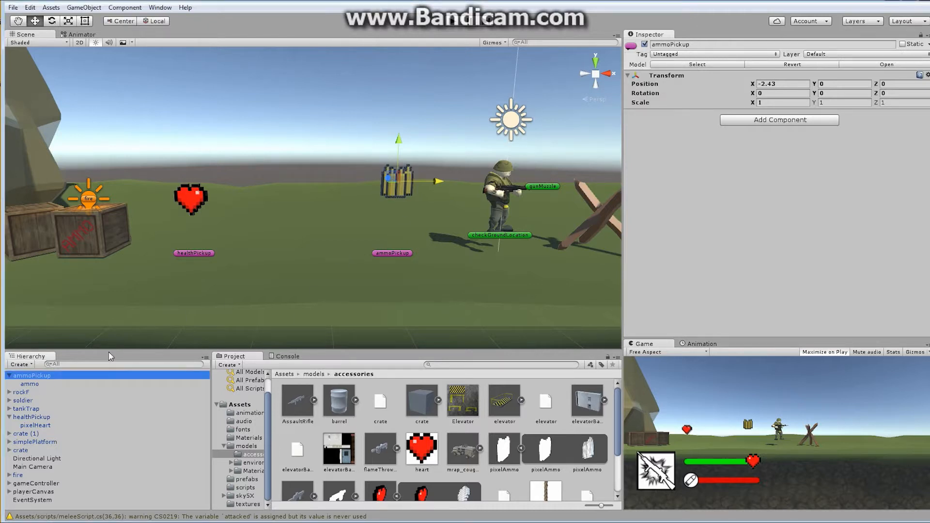
left_click(29, 383)
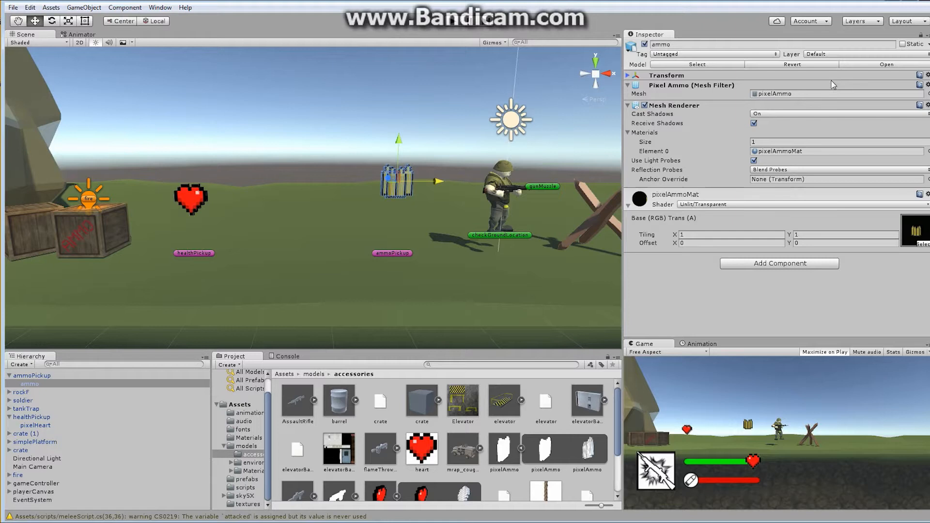
left_click(627, 75)
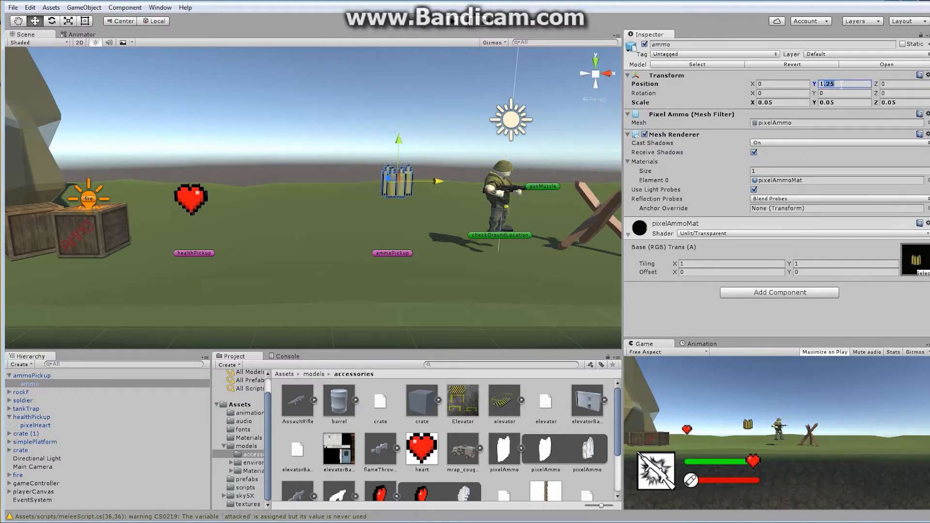
type("1")
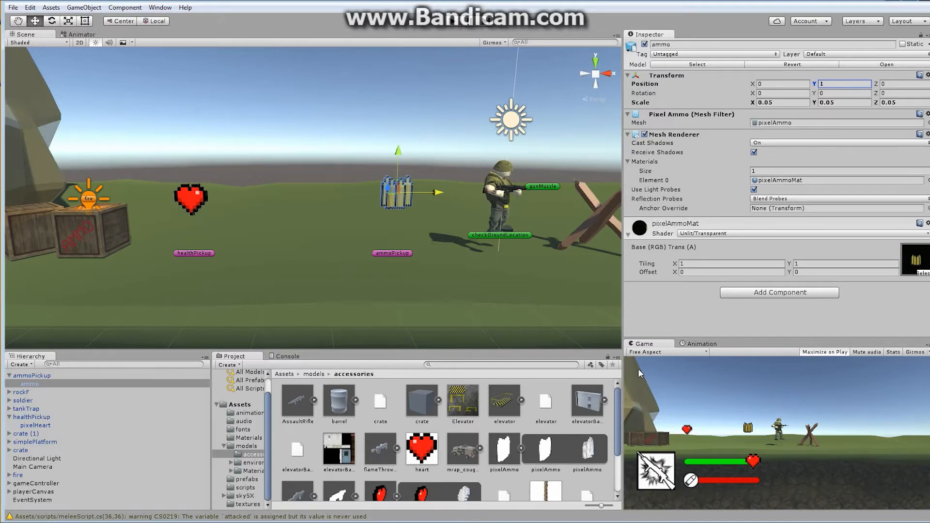
Step: Add a Box Collider to the ammo mesh and mark it Is Trigger
left_click(778, 292)
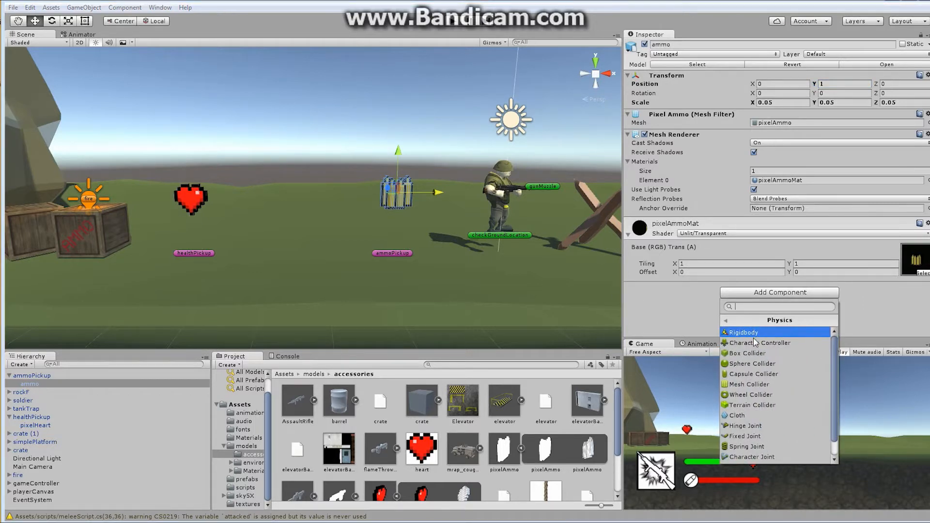
left_click(749, 353)
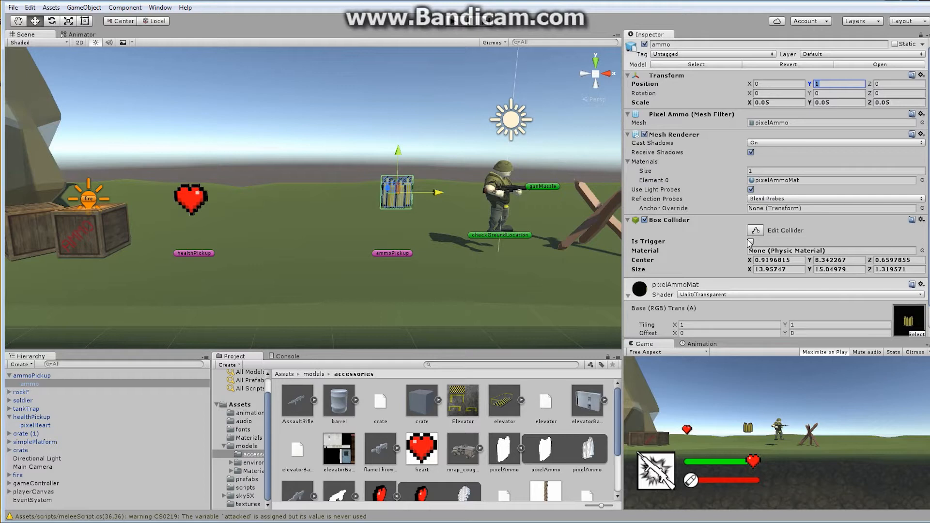
left_click(749, 241)
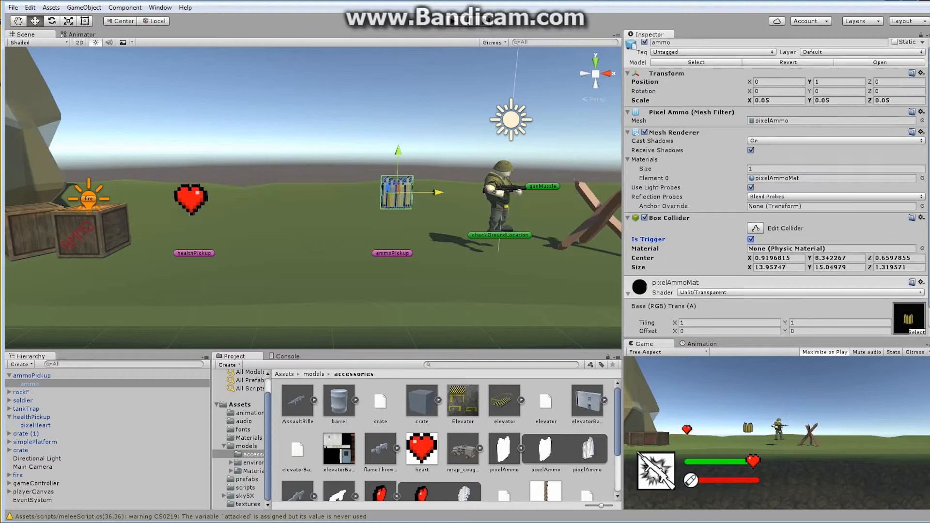
Step: Create a new animation clip named ammoPickup for the ammo mesh and save it in Assets/animation
left_click(701, 343)
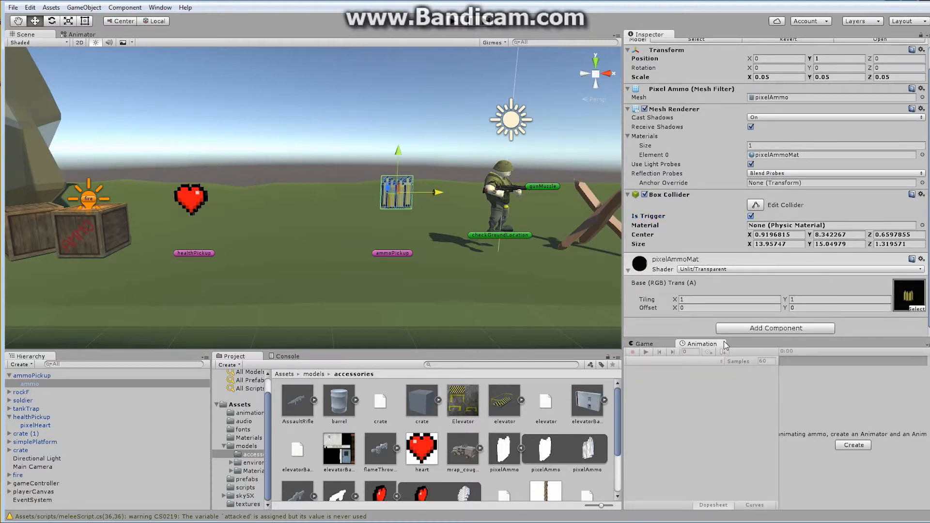
mouse_move(883, 439)
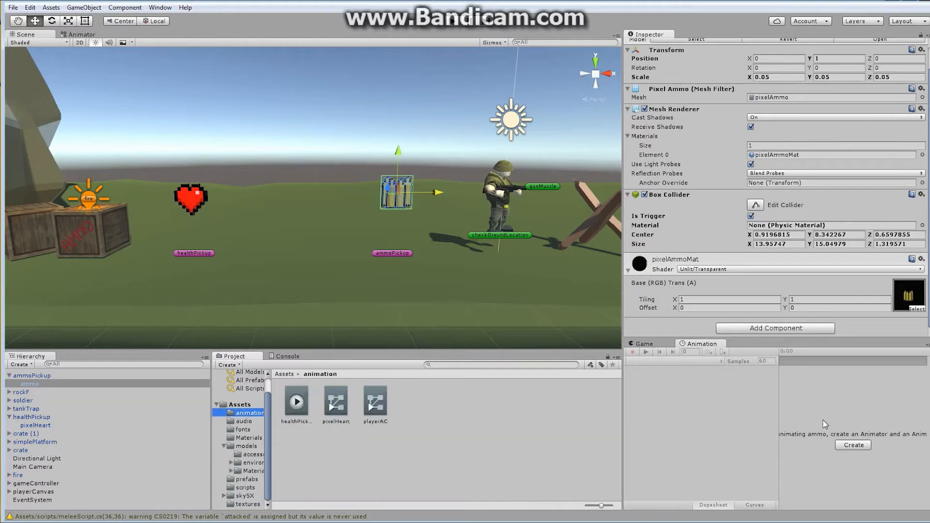
left_click(852, 445)
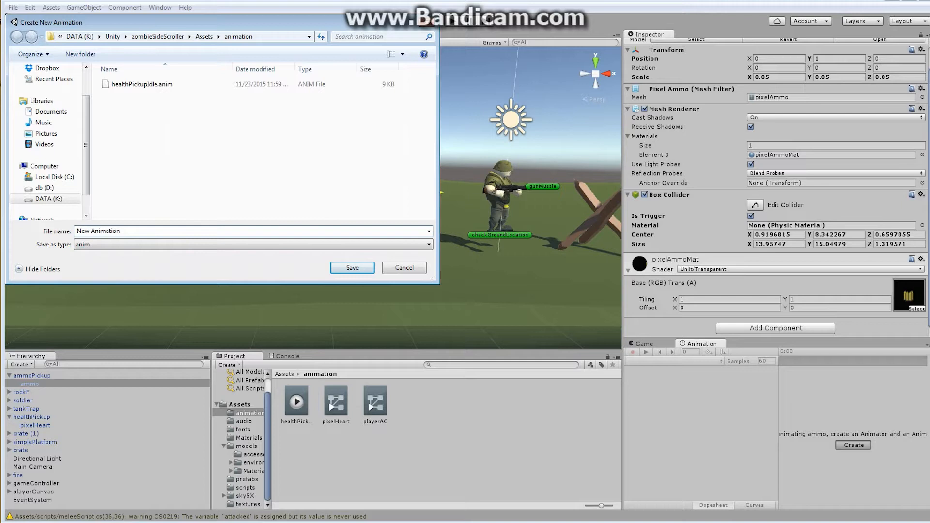
type("a")
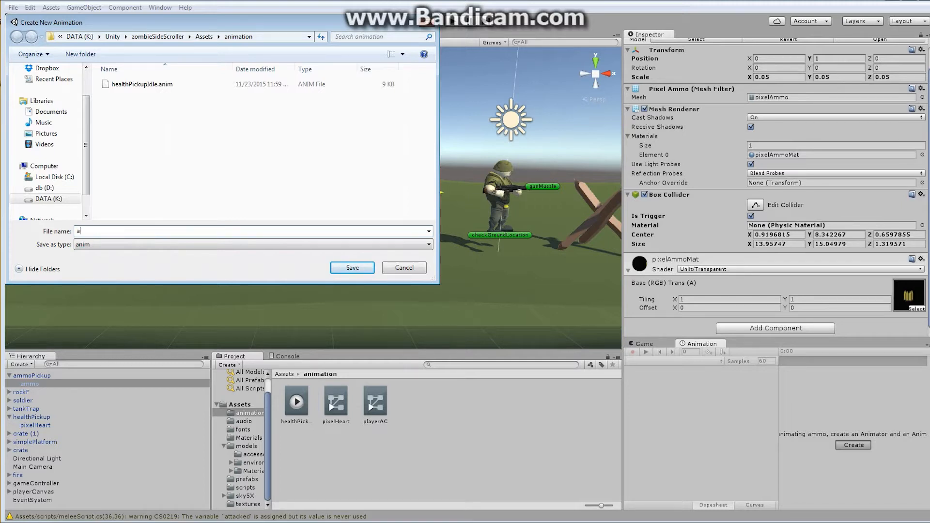
type("mmoPick")
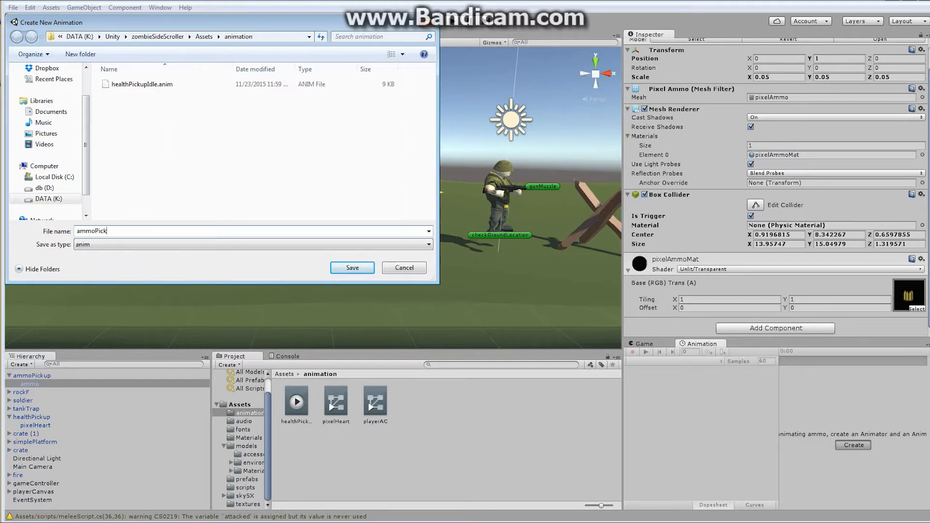
type("up")
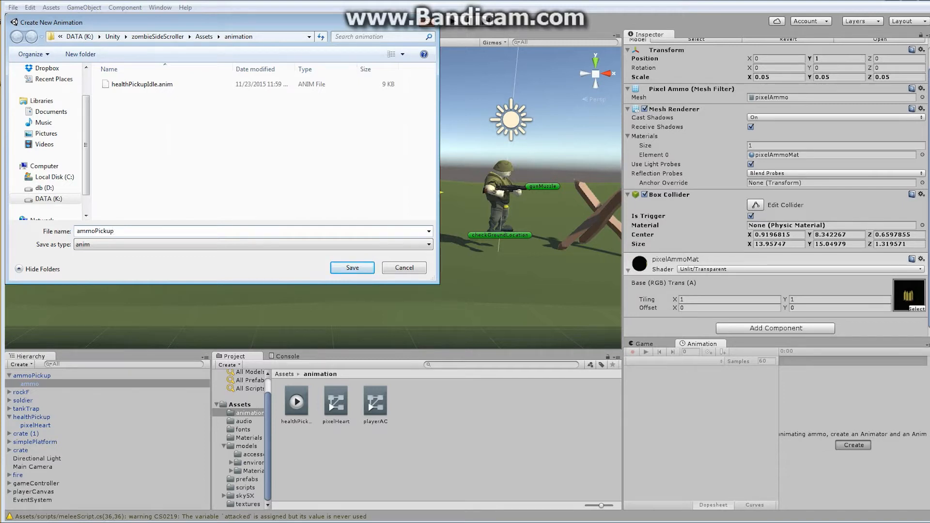
left_click(351, 267)
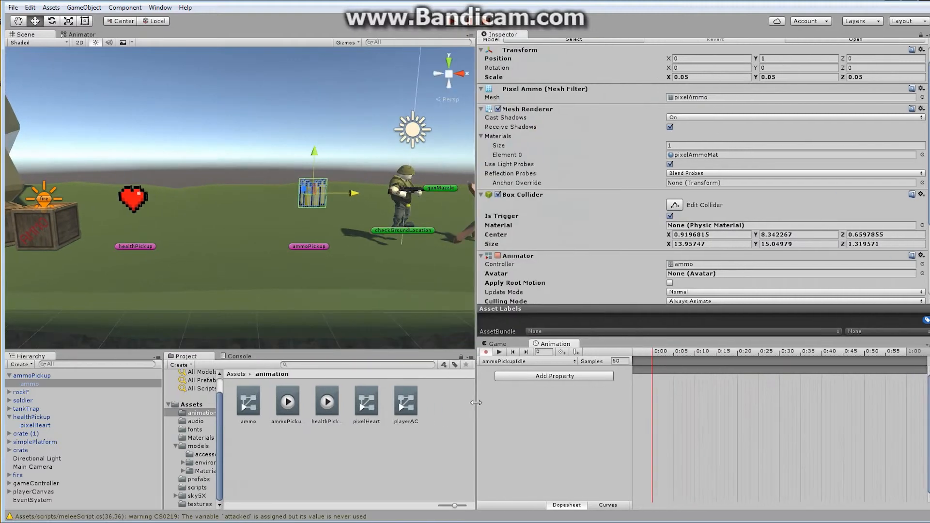
mouse_move(604, 372)
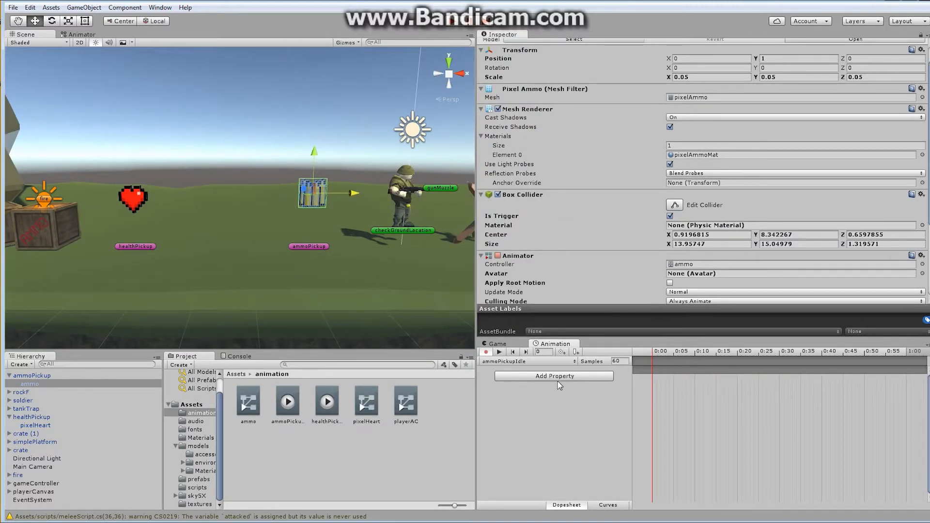
Step: Add a Position property with keyframes at 0:00, 2:00 and 4:00 and review it in Curves view
left_click(553, 376)
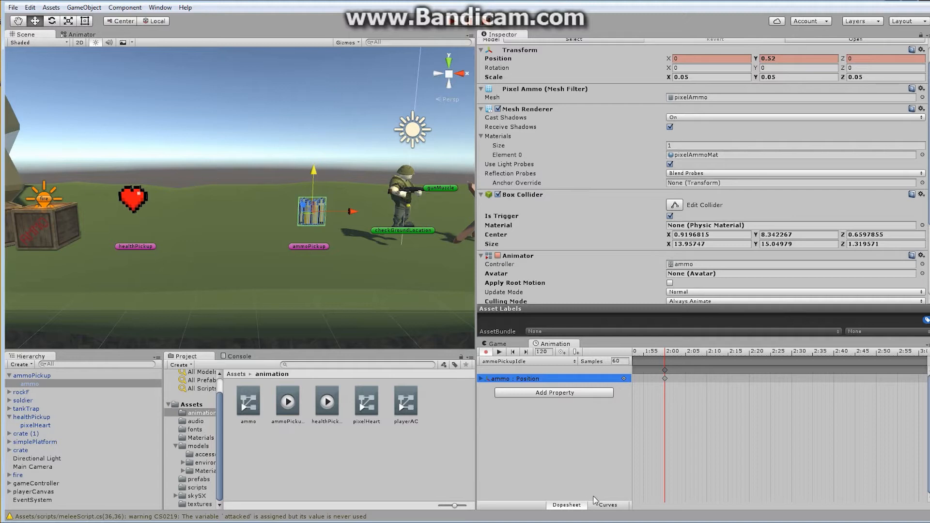
left_click(605, 505)
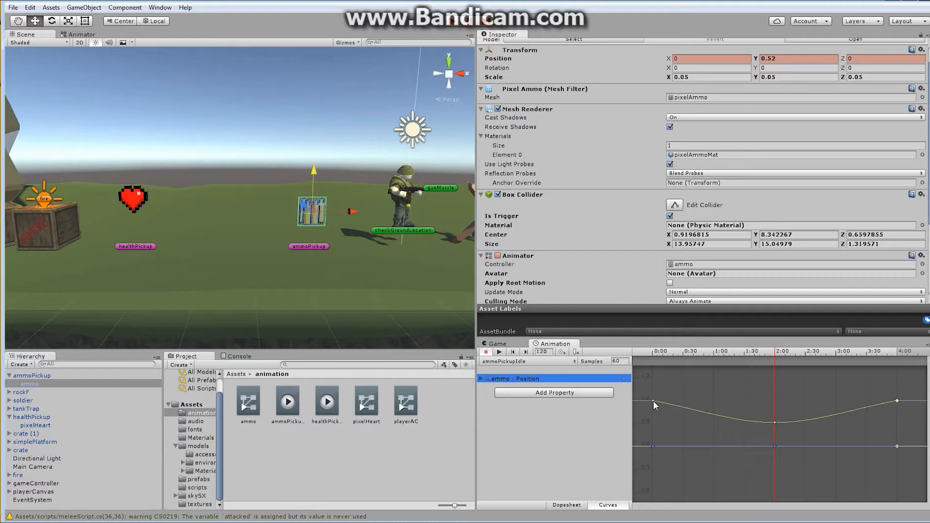
right_click(654, 405)
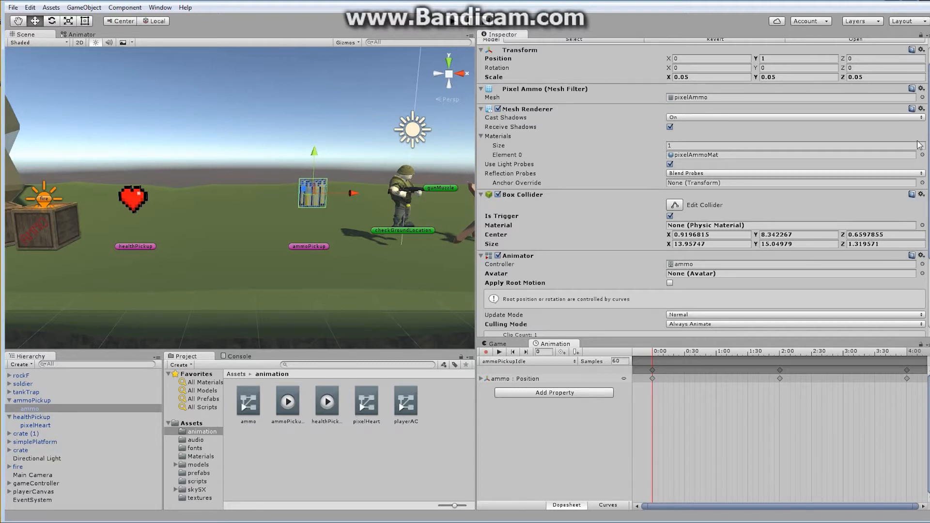
Step: Add a new C# script component named ammoPickupController to the ammo mesh
scroll("down", 3)
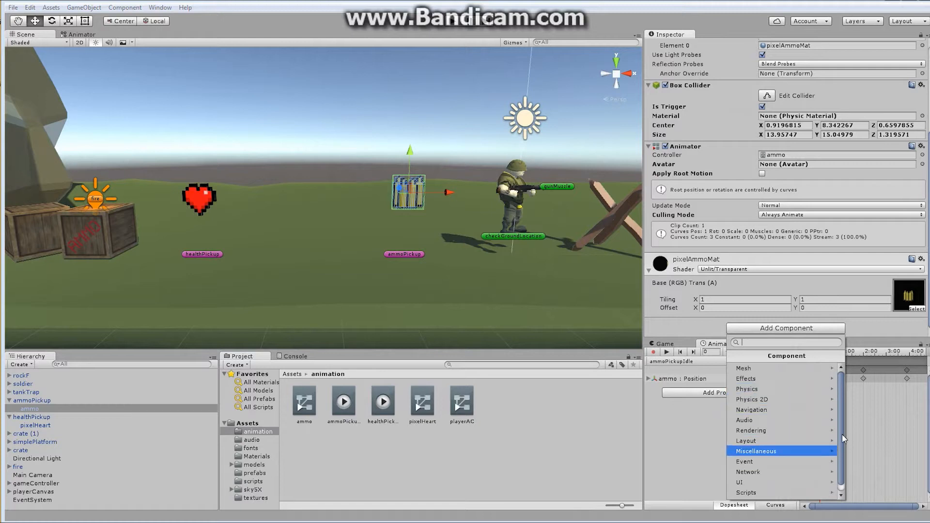
left_click(757, 377)
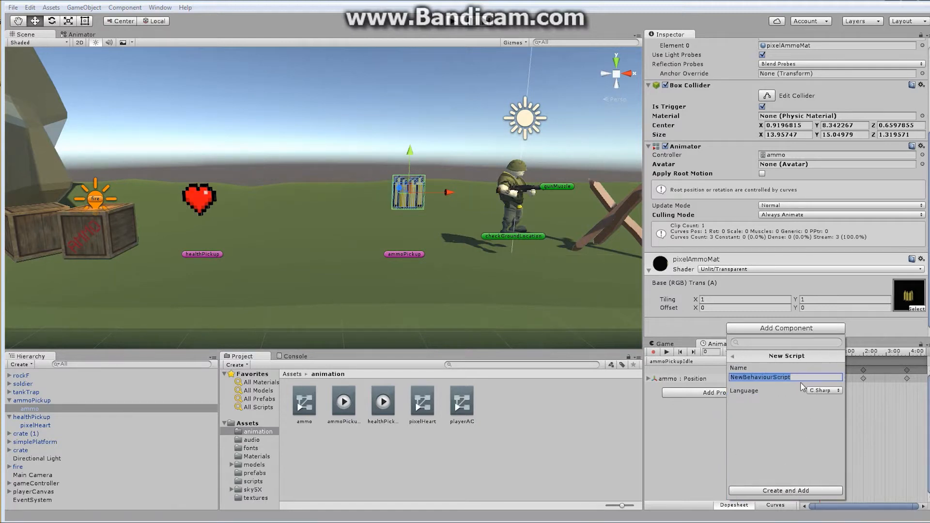
type("ammoPickup")
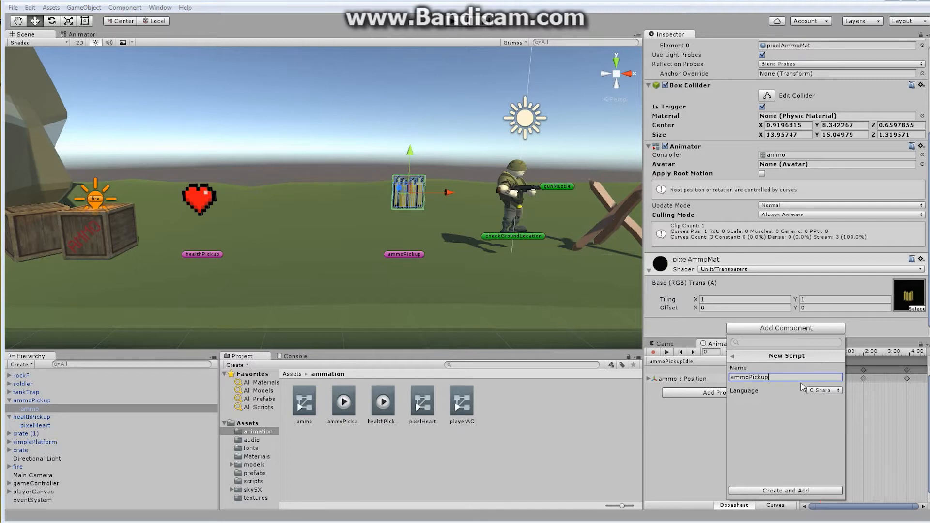
type("Controller")
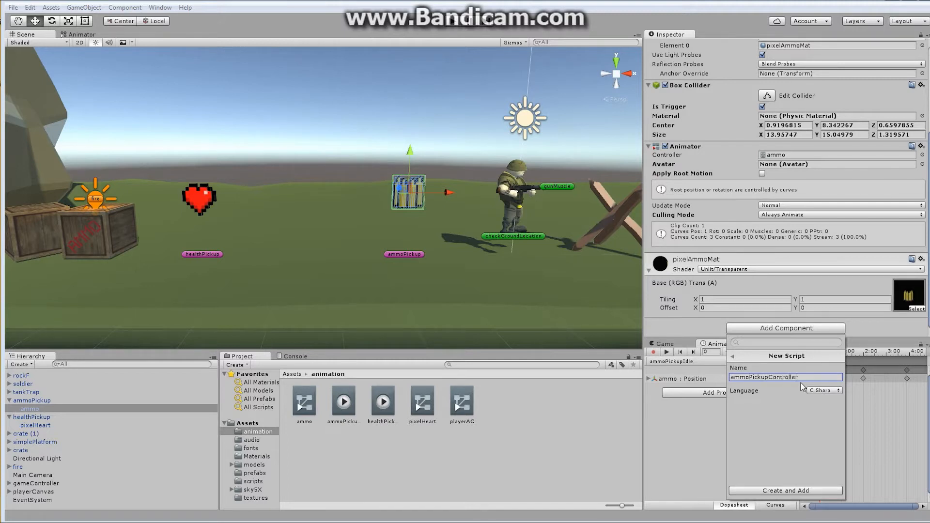
left_click(784, 490)
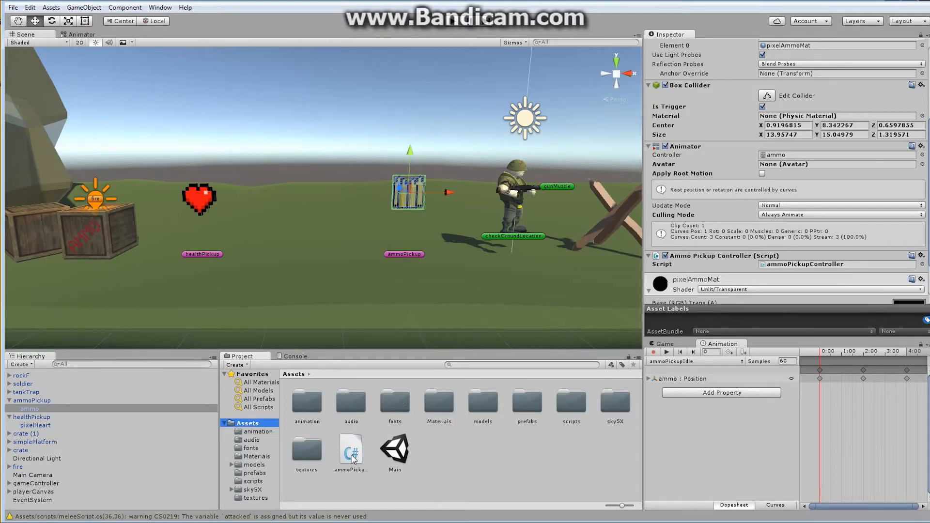
Step: Open ammoPickupController.cs, then open fireBullet from the scripts folder in MonoDevelop
left_click(351, 452)
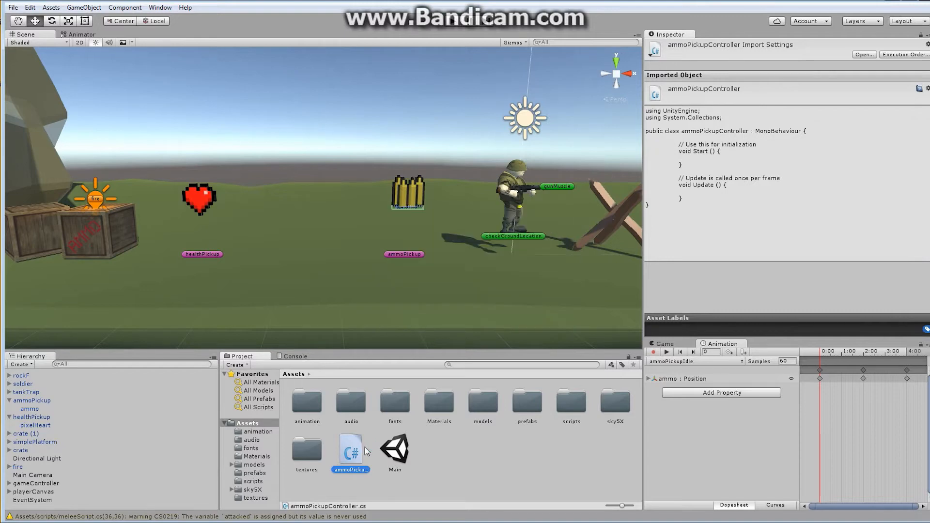
double_click(351, 450)
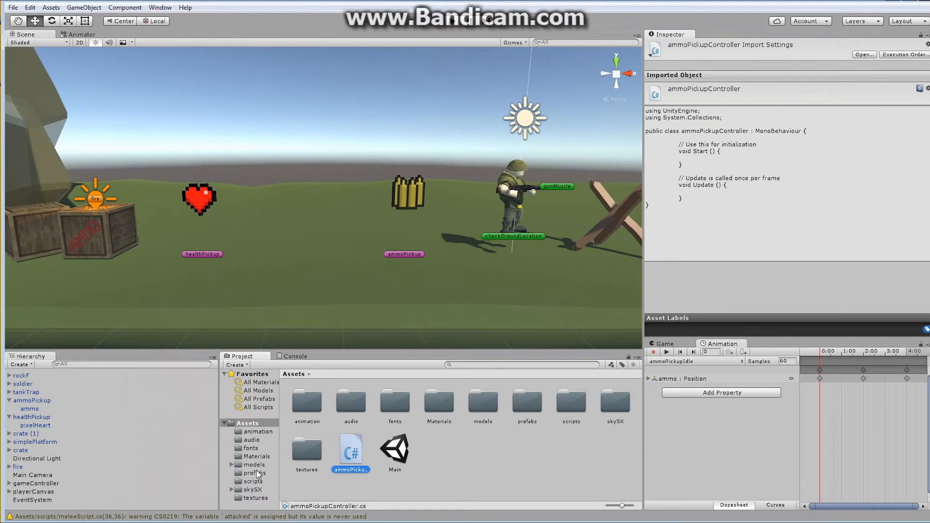
double_click(253, 481)
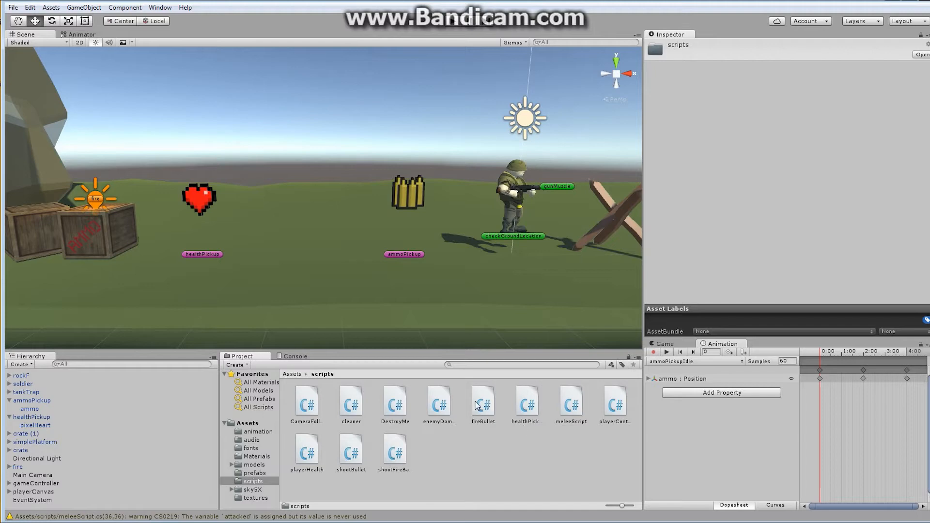
double_click(482, 401)
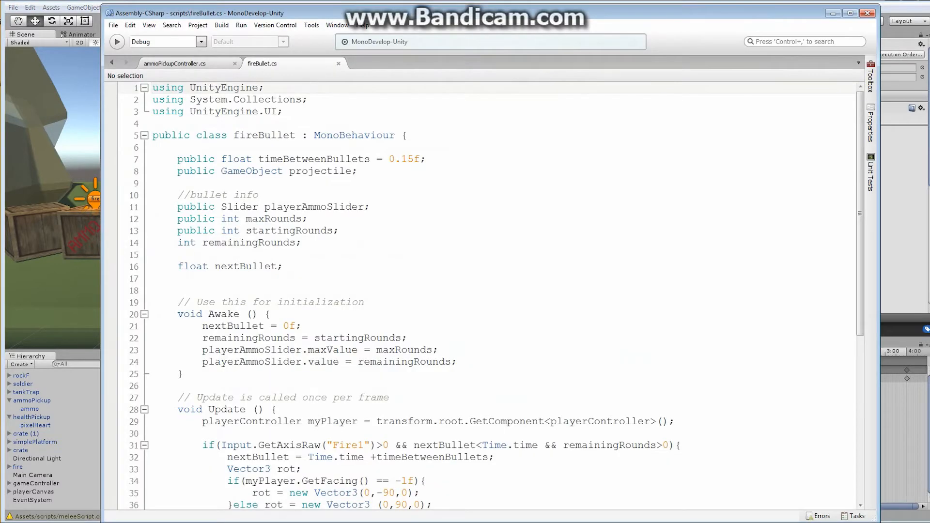
Step: Scroll to the end of fireBullet.cs and insert blank lines after Update for a new method
scroll("down", 3)
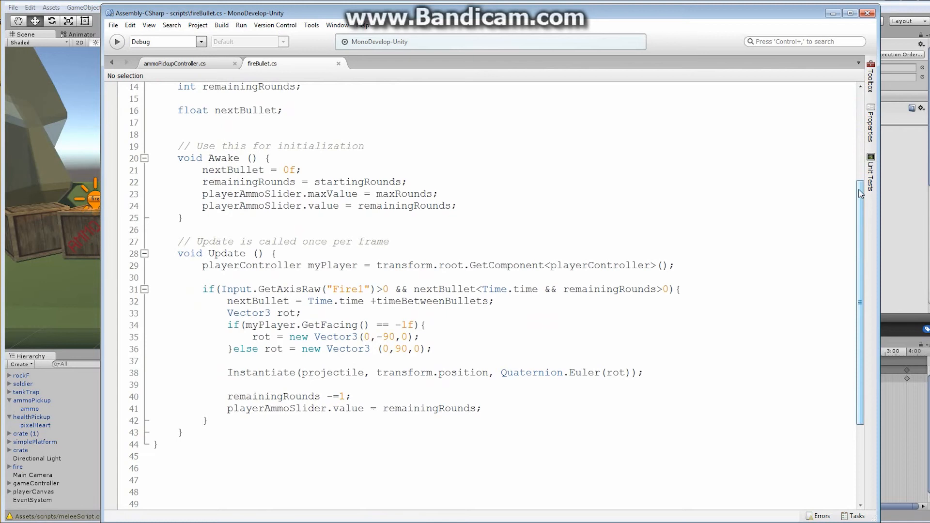
scroll("down", 3)
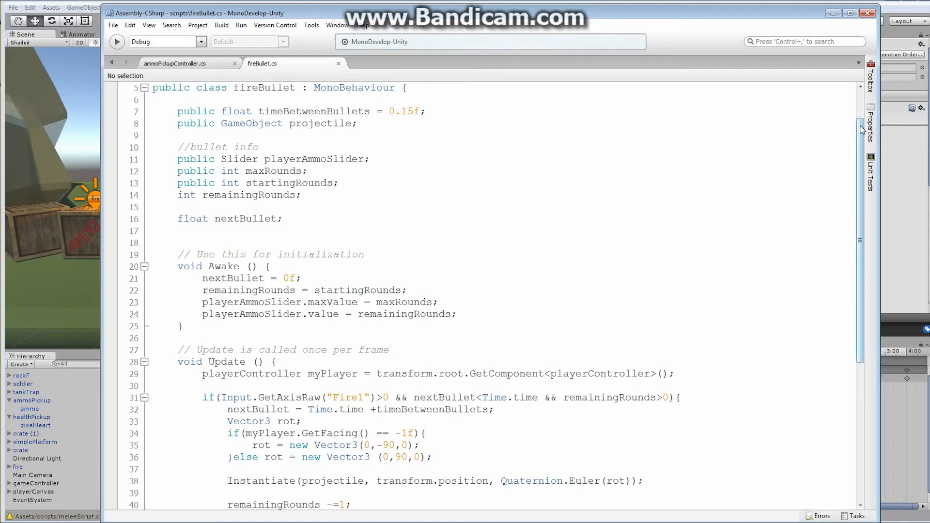
scroll("down", 3)
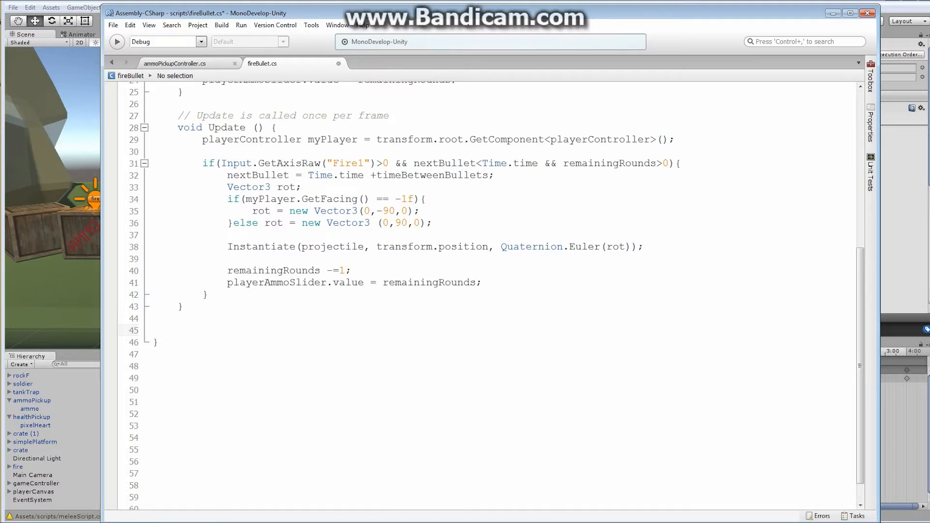
left_click(178, 331)
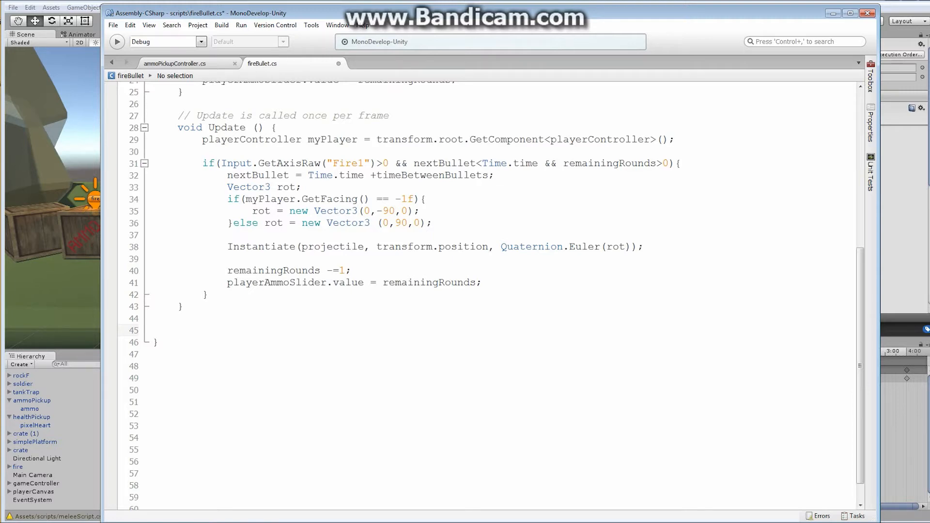
left_click(177, 330)
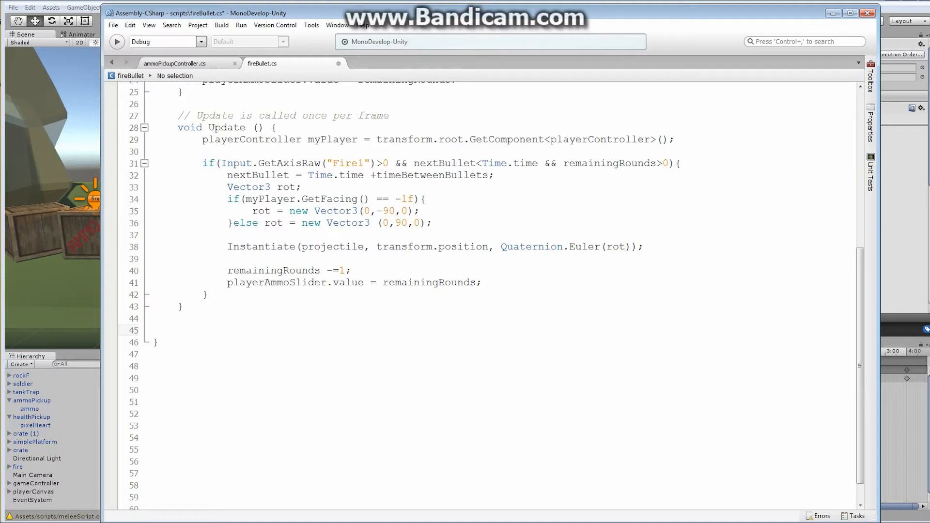
Step: Declare a public reload() method with an empty body in fireBullet.cs
type("public void")
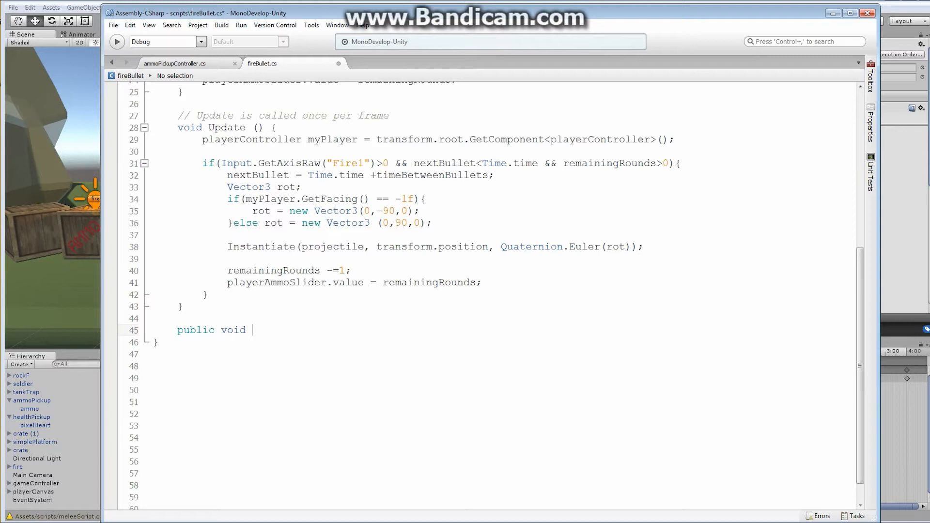
type("reload")
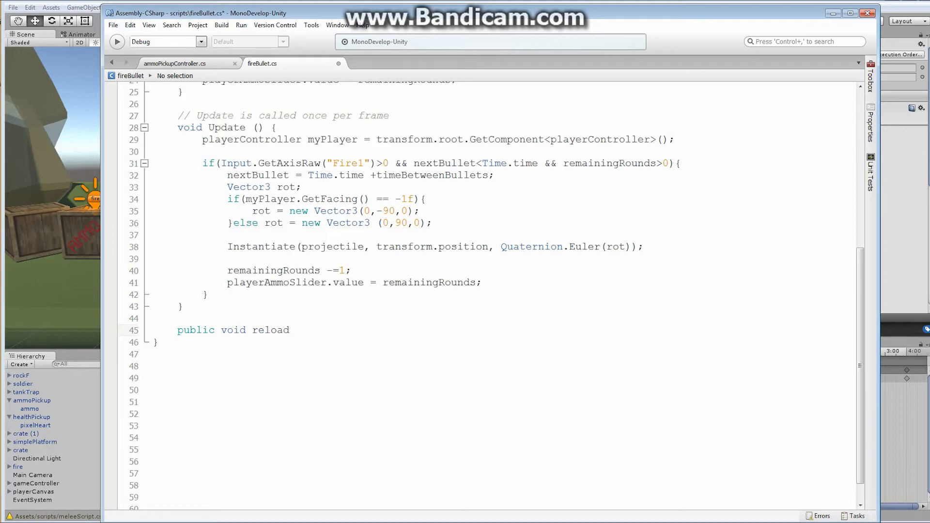
type("()")
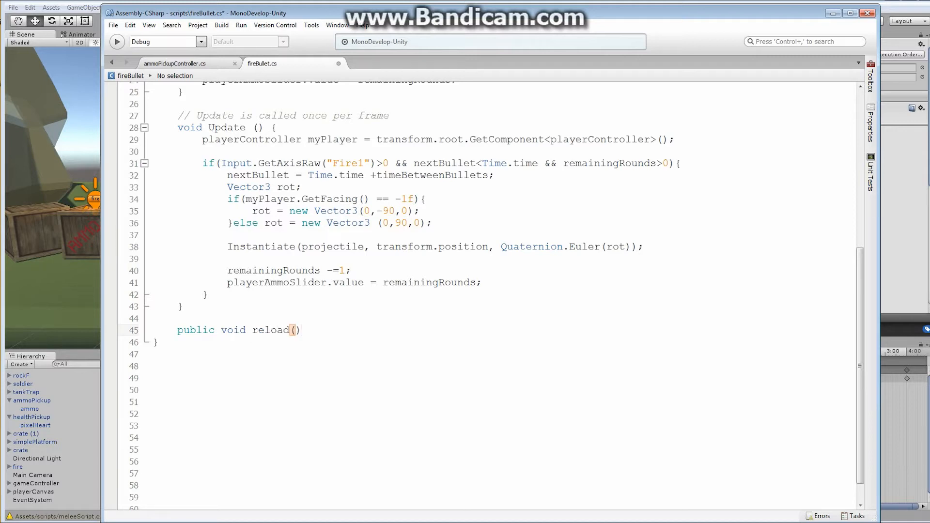
type("{")
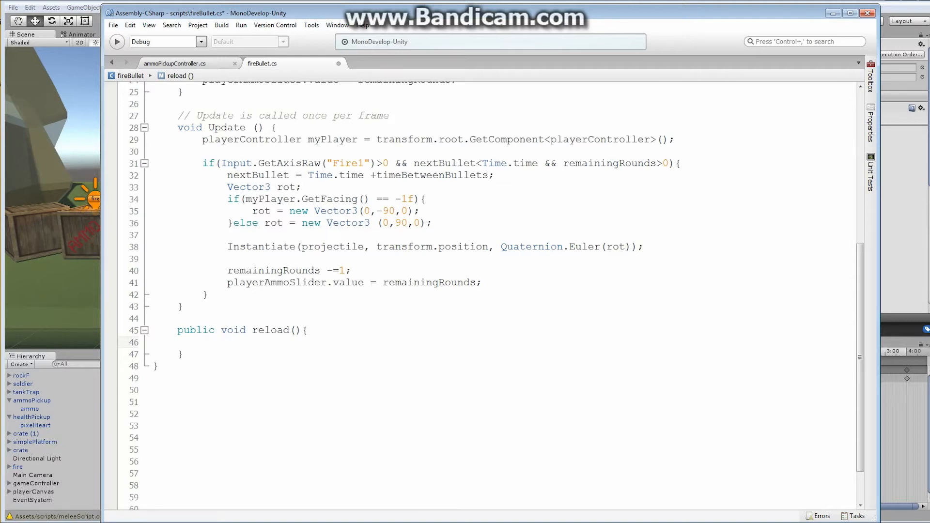
left_click(201, 342)
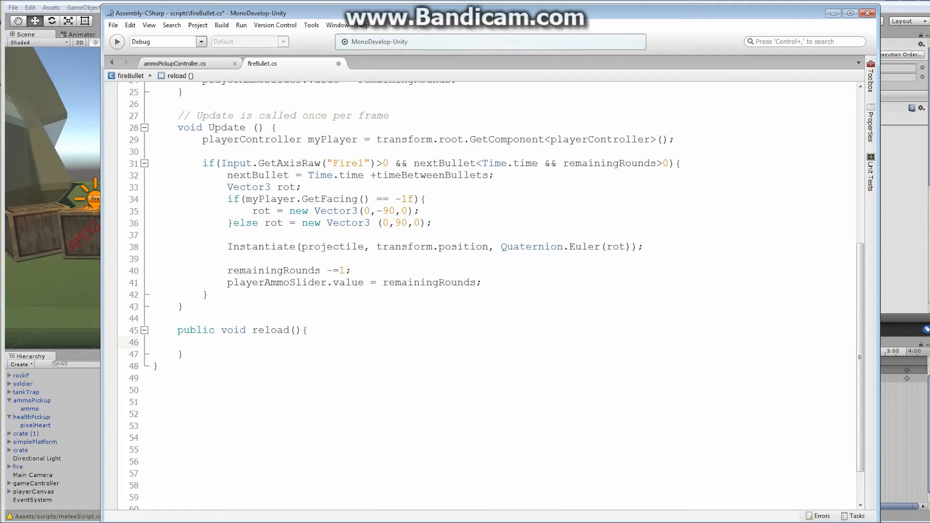
left_click(202, 341)
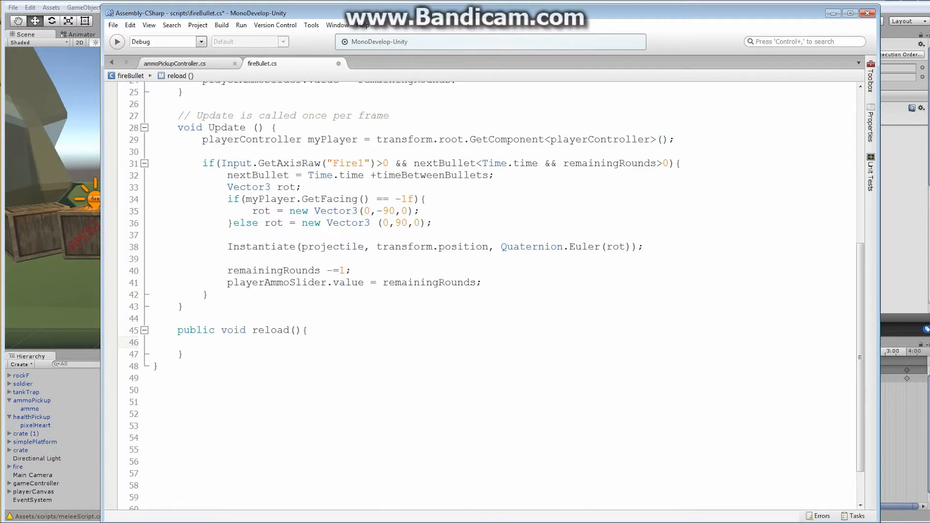
Step: Inside reload(), set remainingRounds = maxRounds and playerAmmoSlider.value = remainingRounds, then save
type("re")
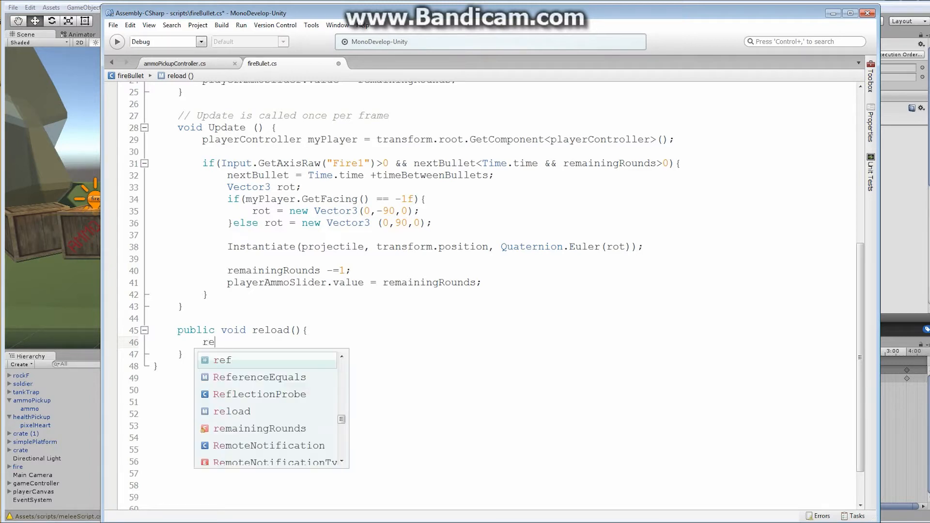
type("remainingRounds")
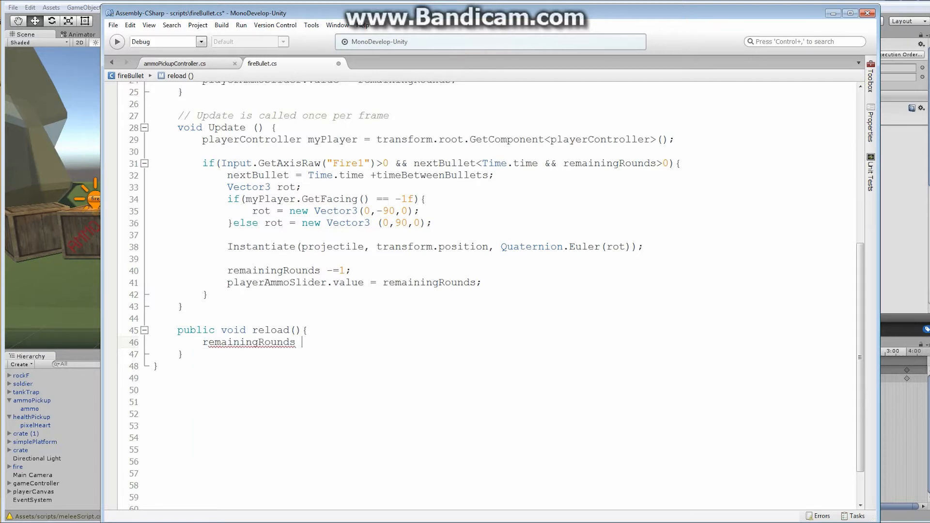
type("= maxRounds;")
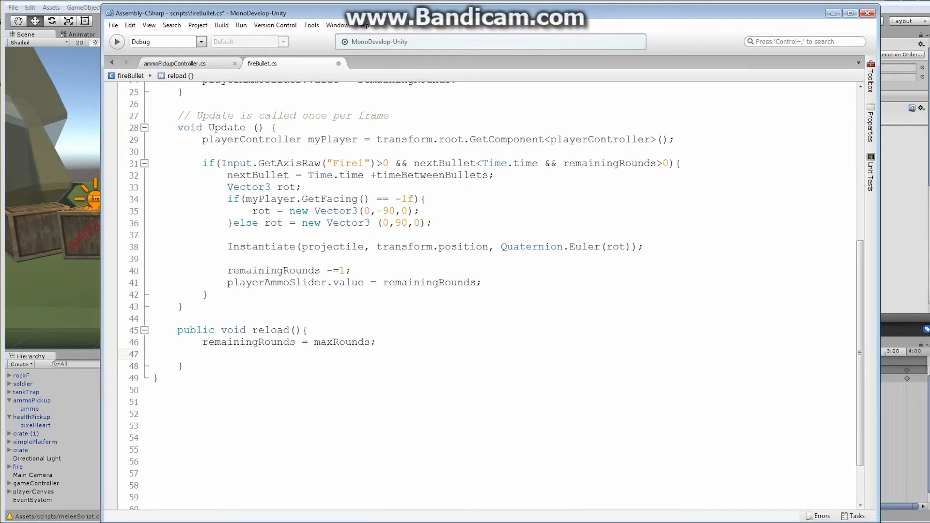
left_click(203, 355)
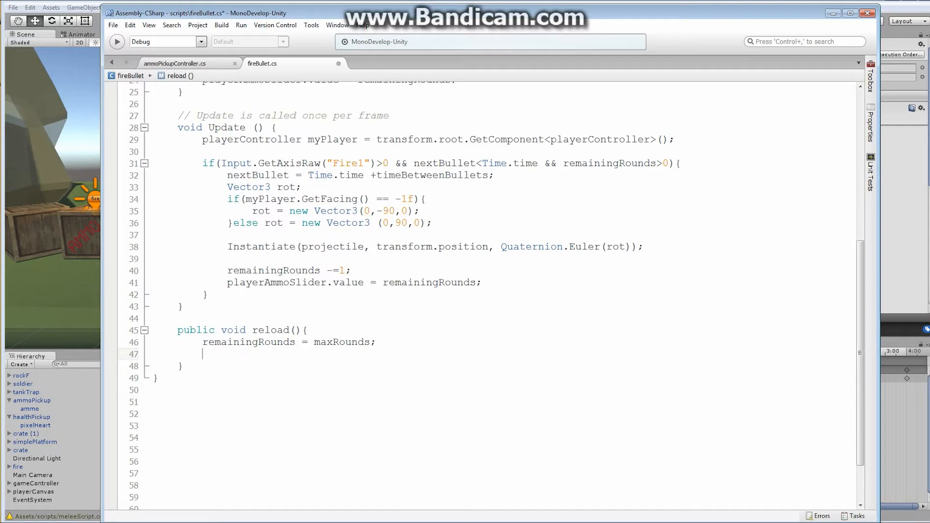
type("p")
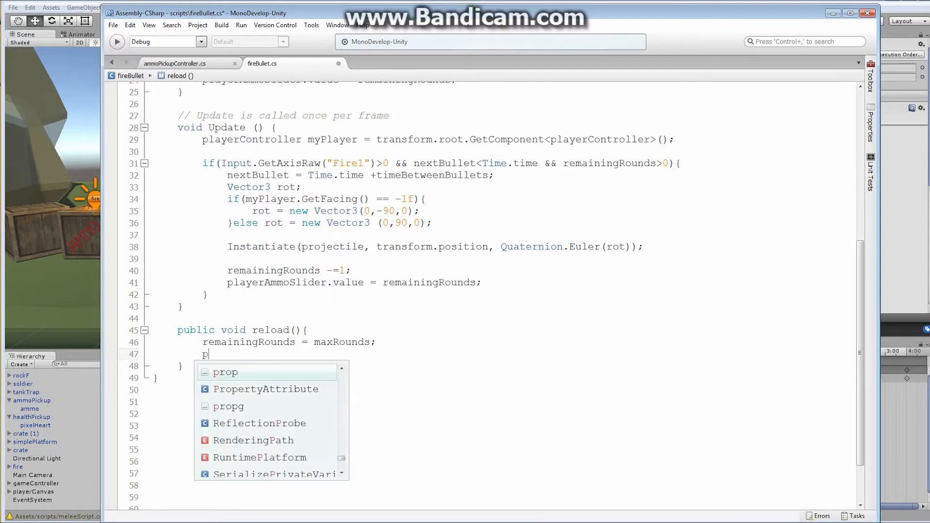
type("layerAmmoSlider.va")
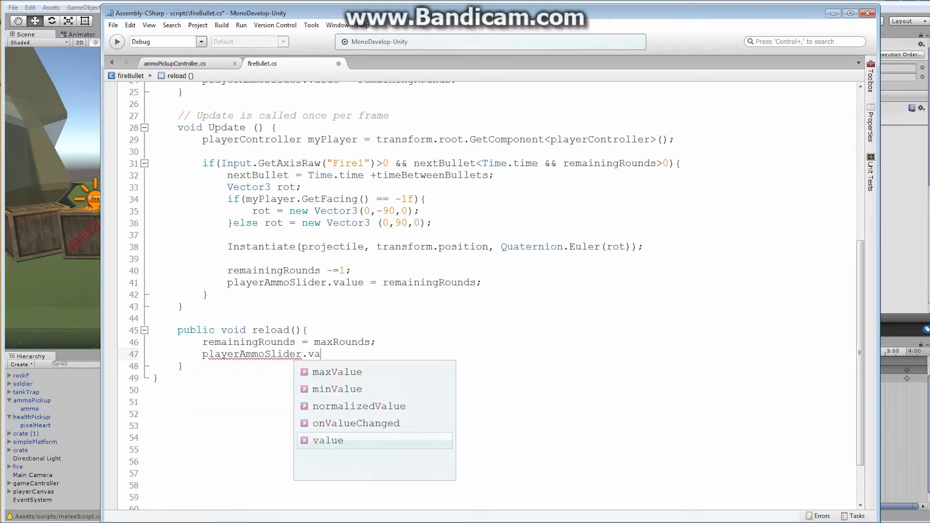
type("lue =")
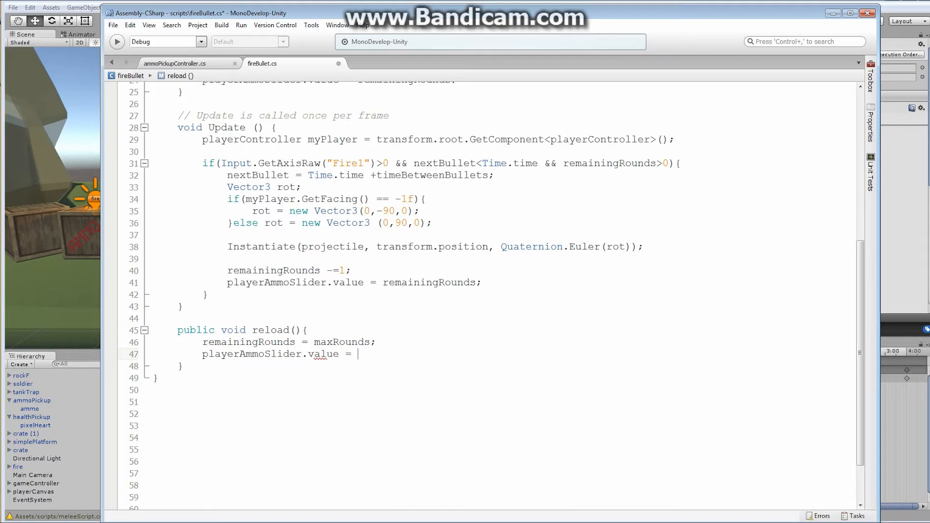
type("remainingRounds")
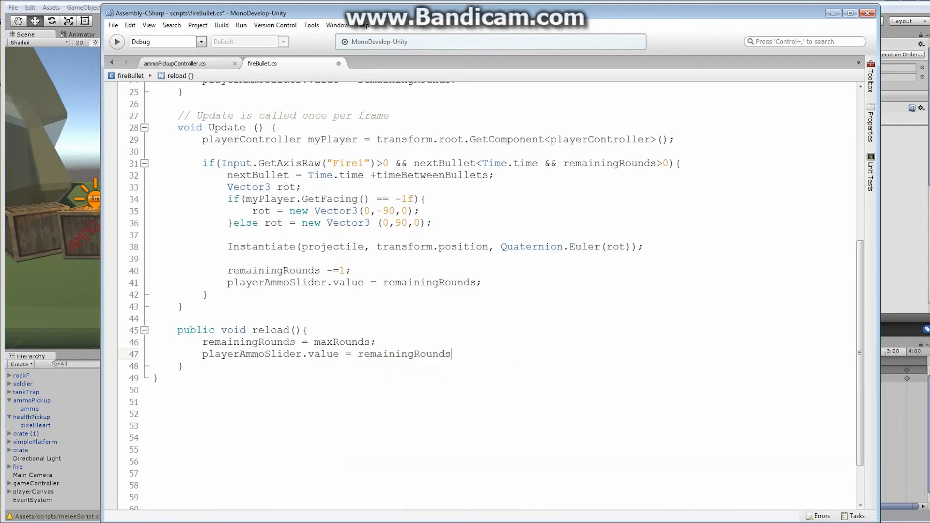
type(";")
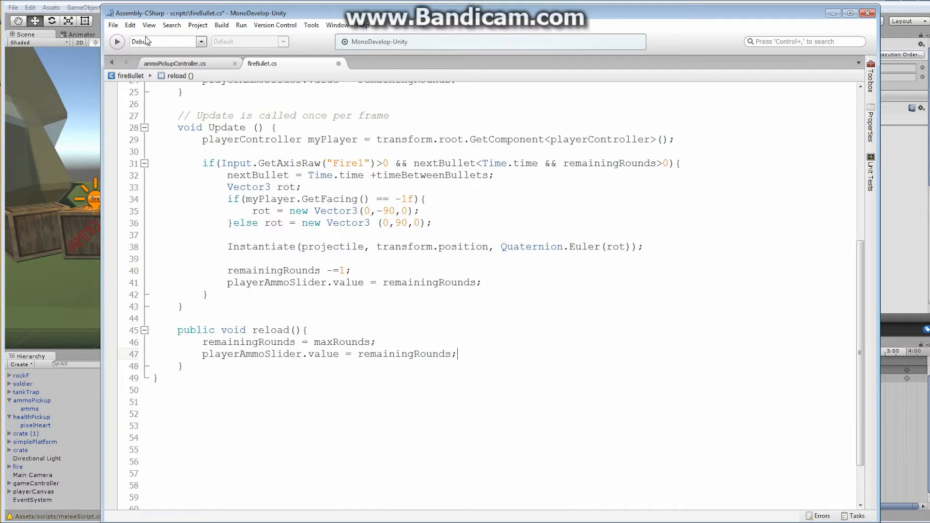
key("ctrl+s")
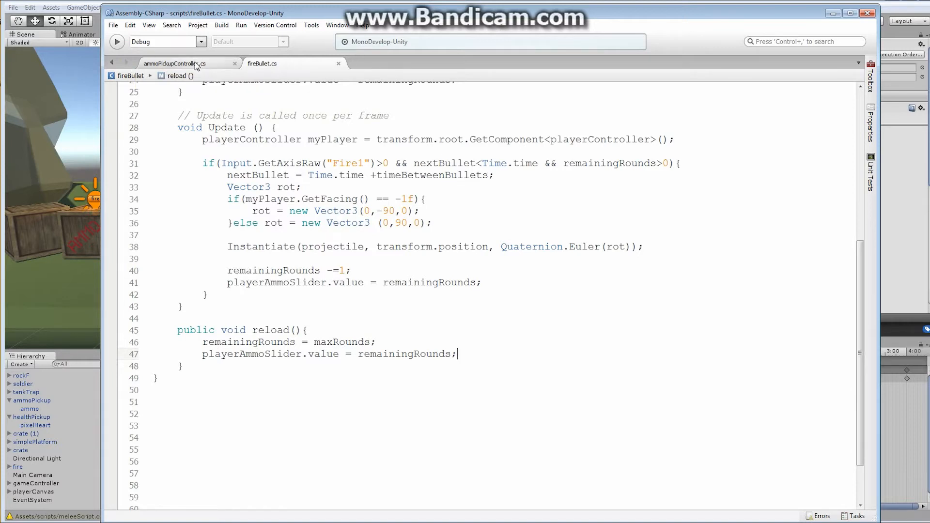
Step: Add an OnTriggerEnter(Collider other) handler to ammoPickupController
left_click(173, 64)
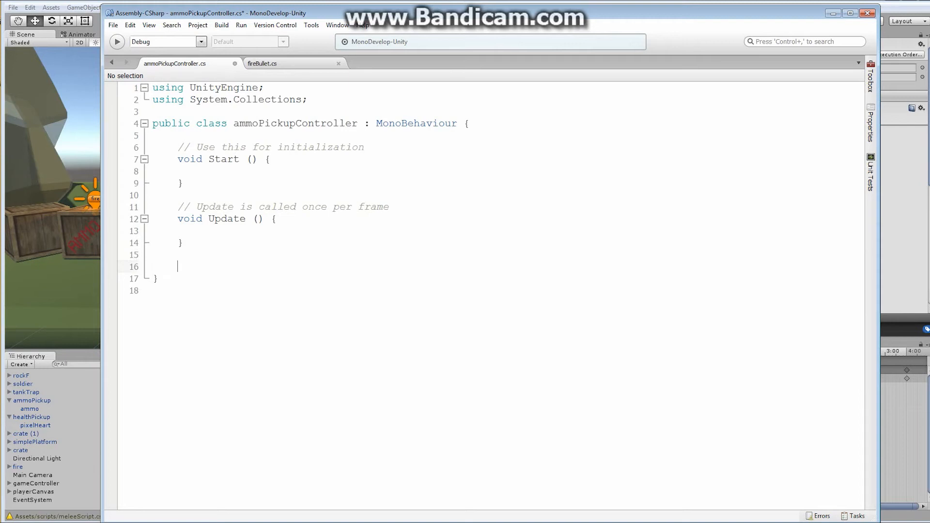
type("void")
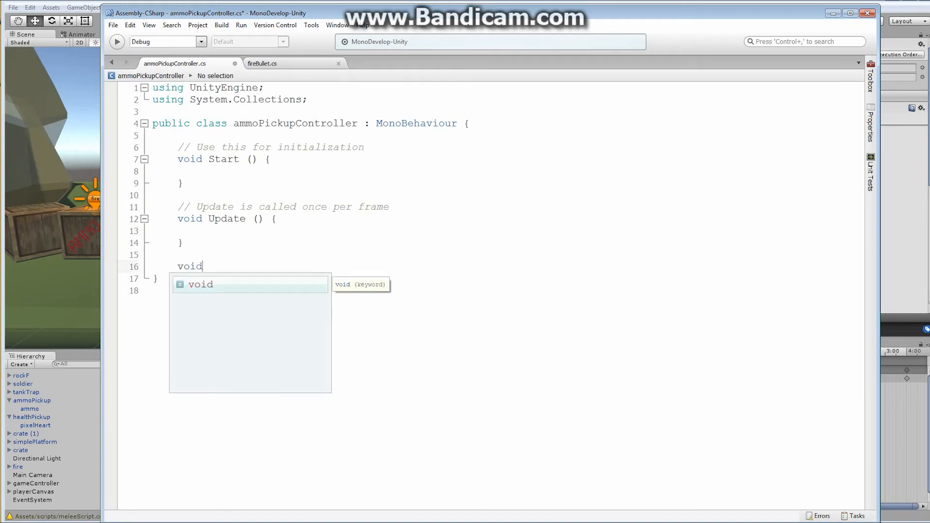
type("OnTrigg")
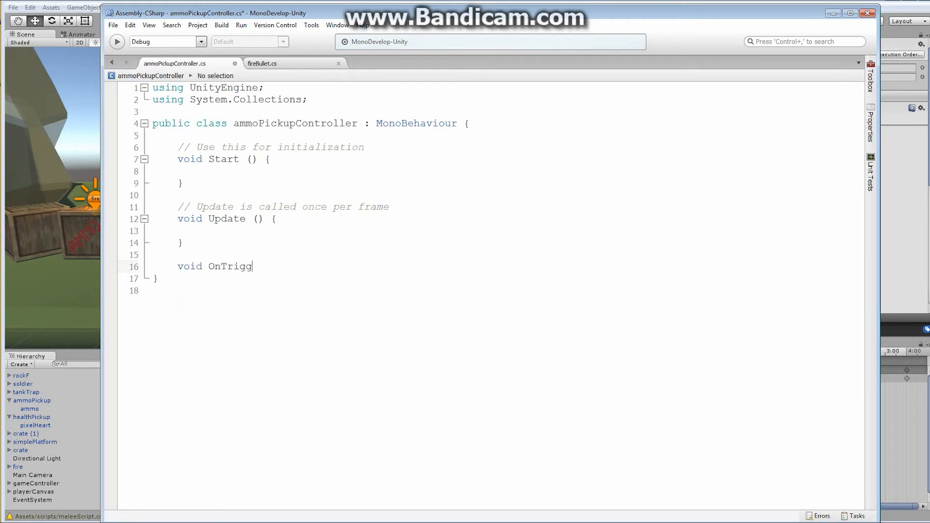
type("erEnter")
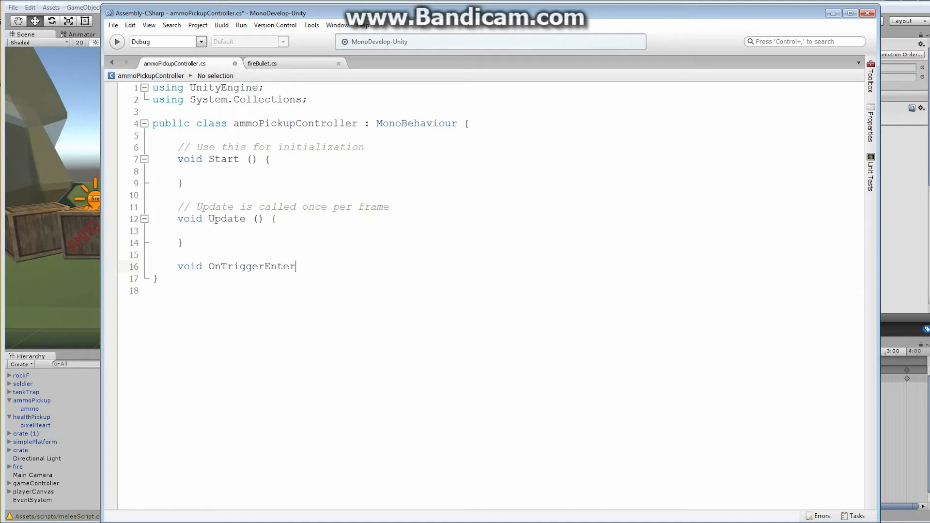
type("(")
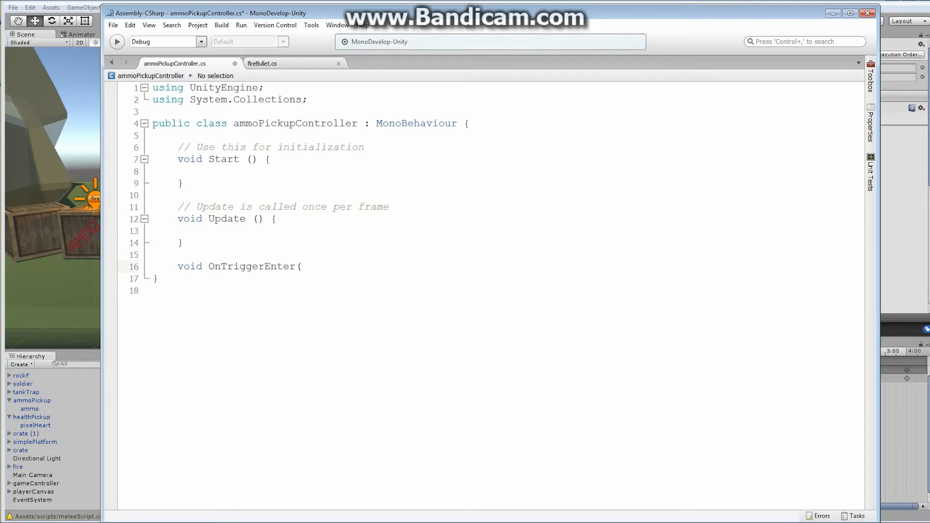
type("Collider")
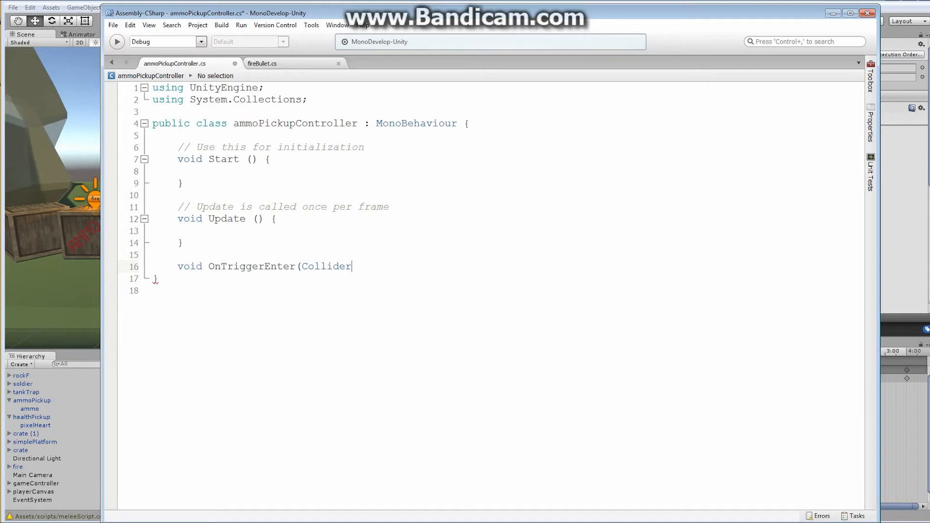
type("other){")
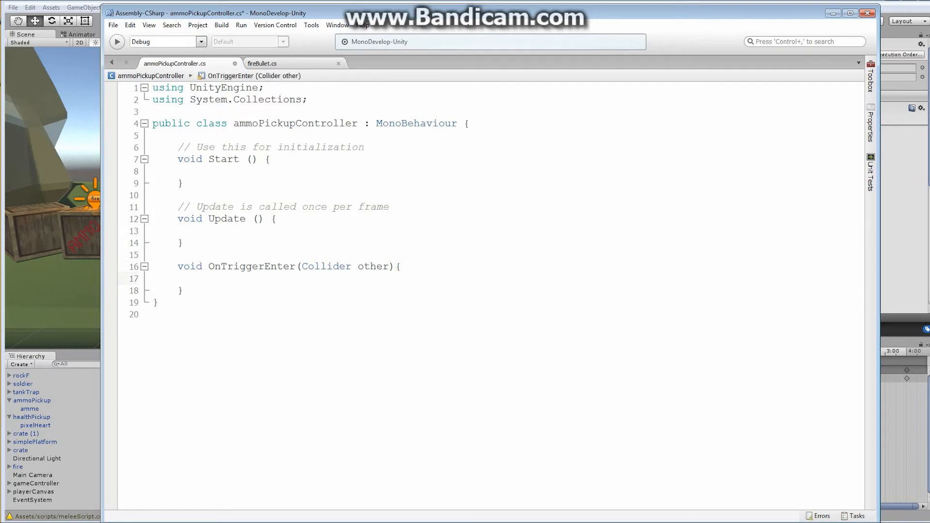
Step: Inside the handler, add an if block checking other.tag == "Player"
left_click(203, 278)
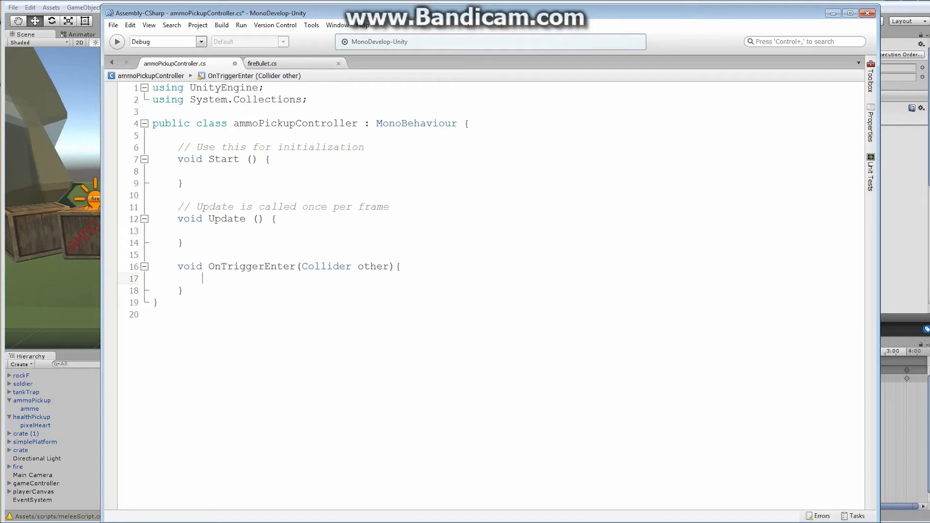
type("if(")
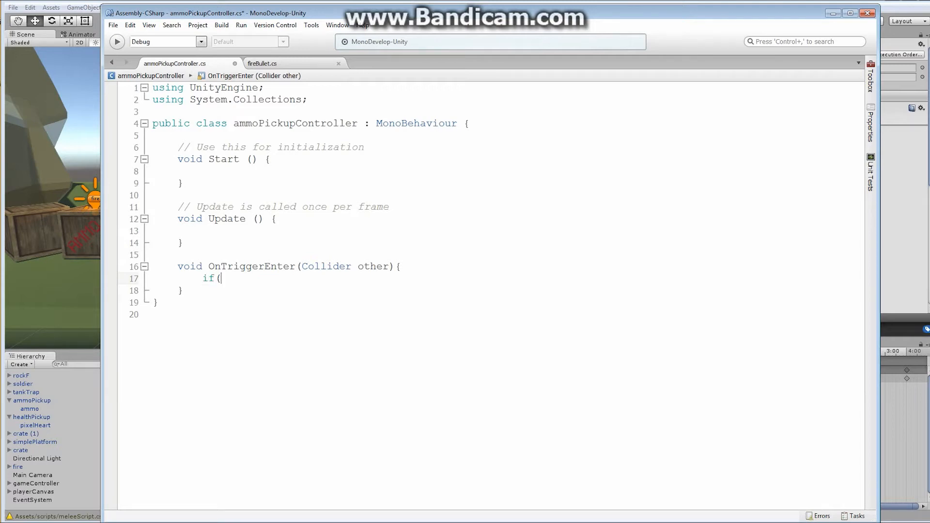
type("other.tag")
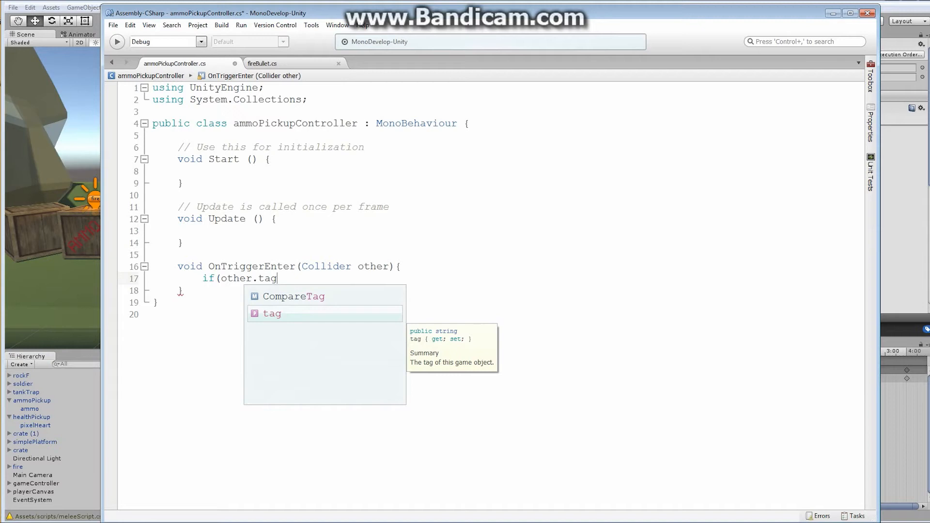
type("== \"")
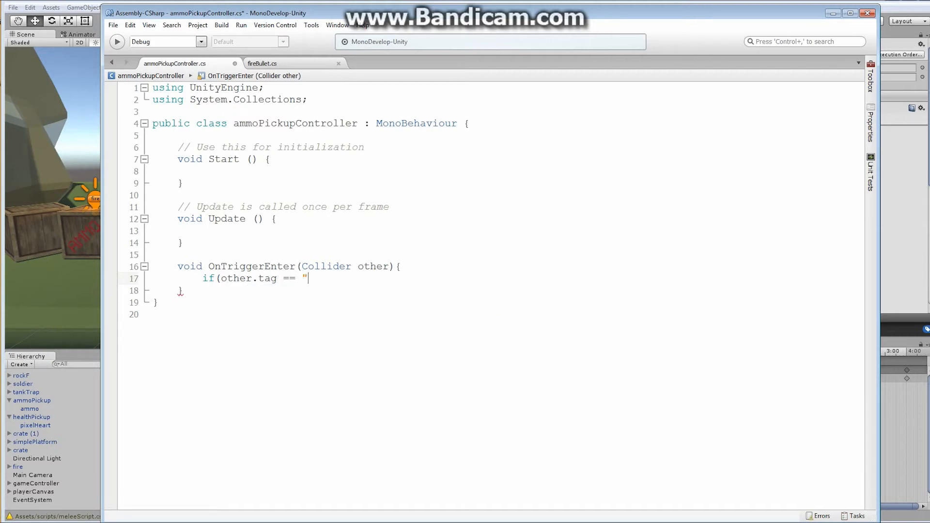
type("Player\"){")
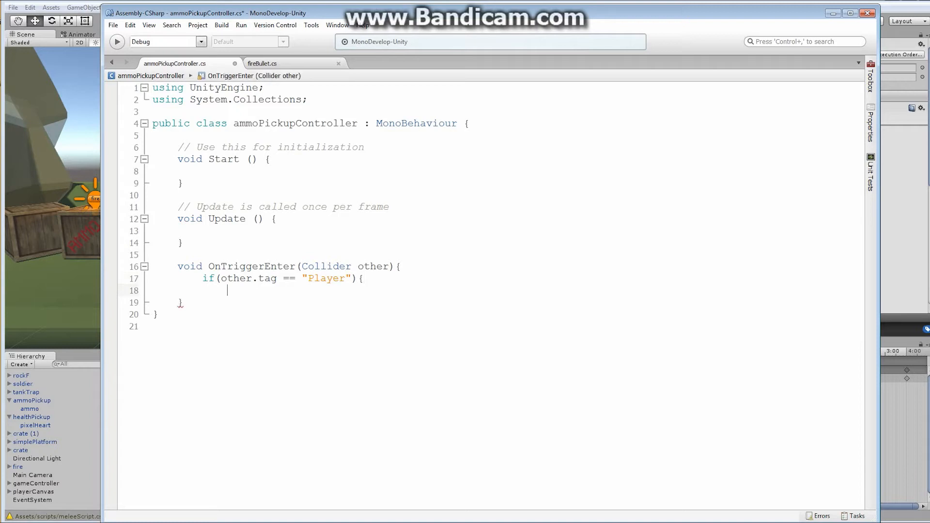
type("}")
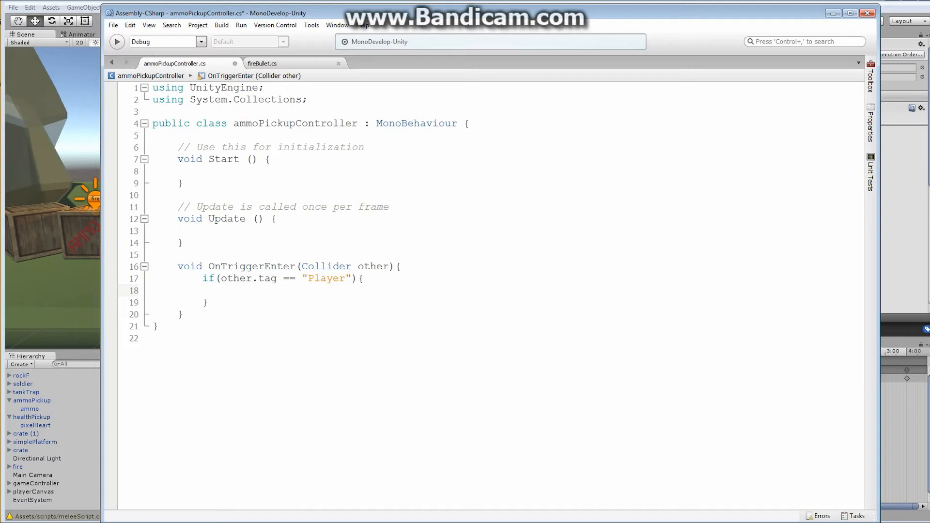
Step: Begin an other.GetComponentInChildren call inside the Player check
type("other")
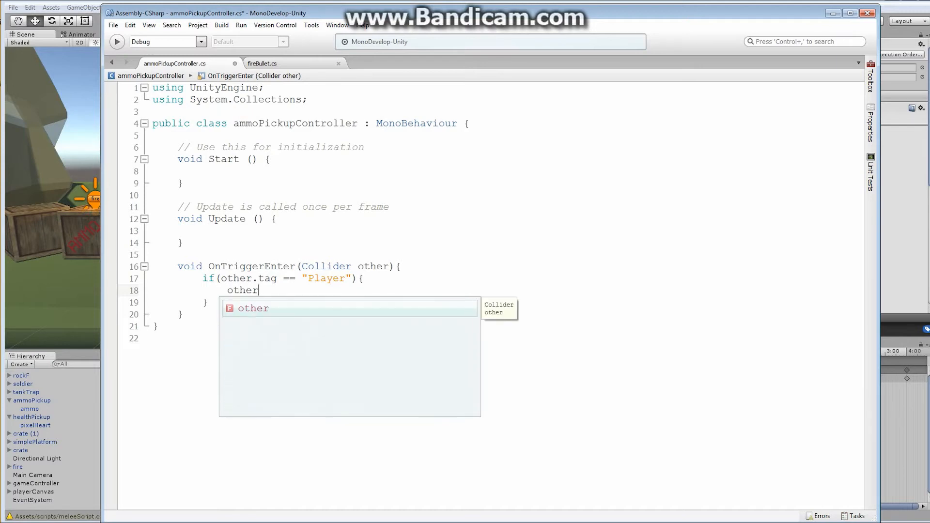
type(".get")
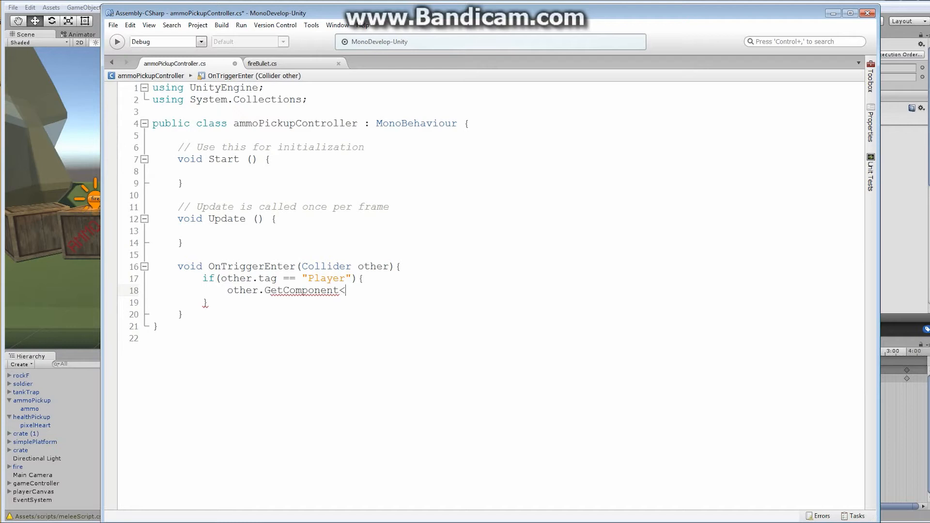
key("Backspace")
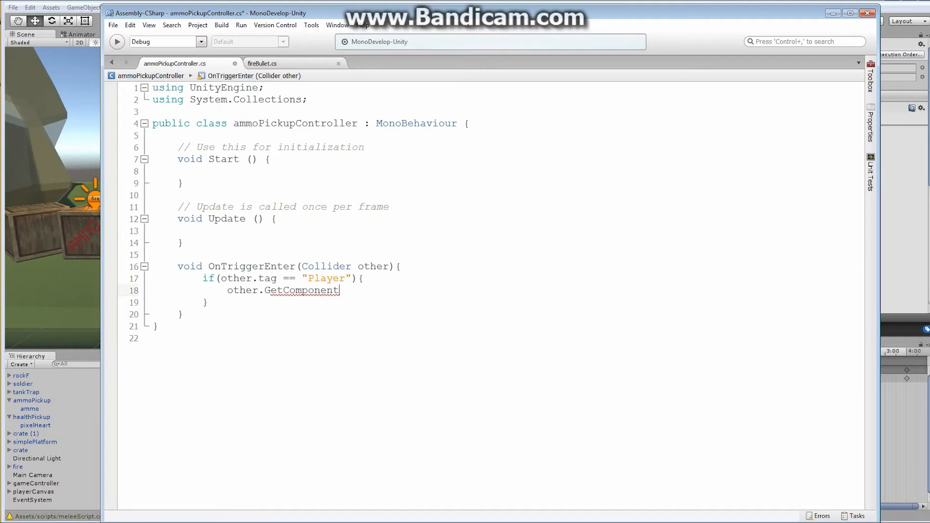
type("InC")
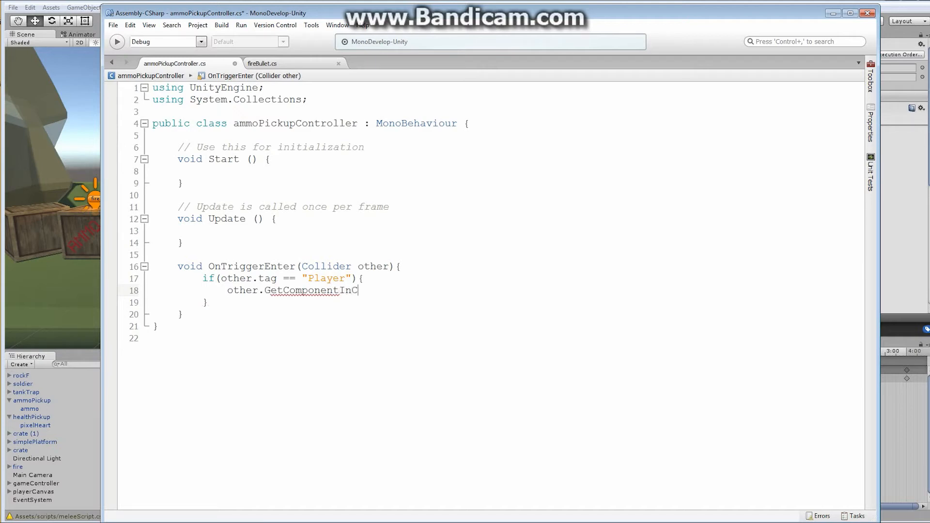
type("hildren")
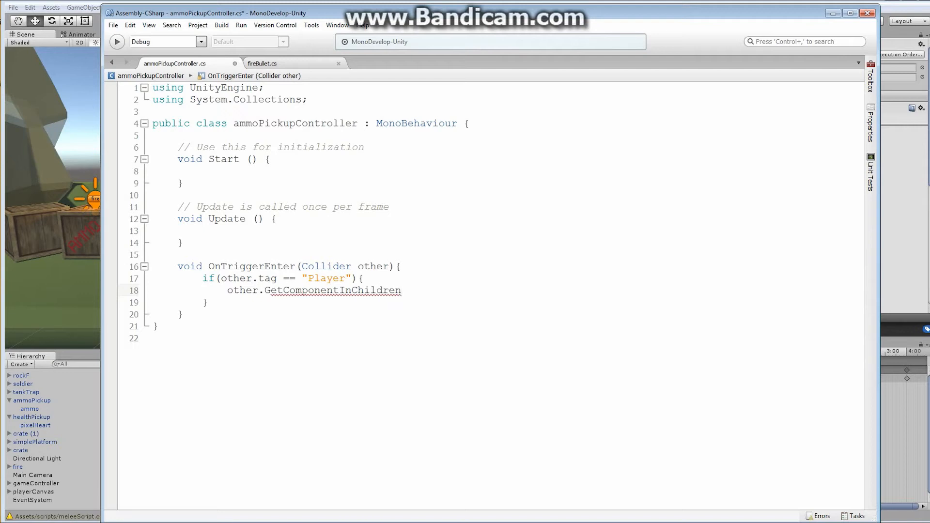
mouse_move(373, 278)
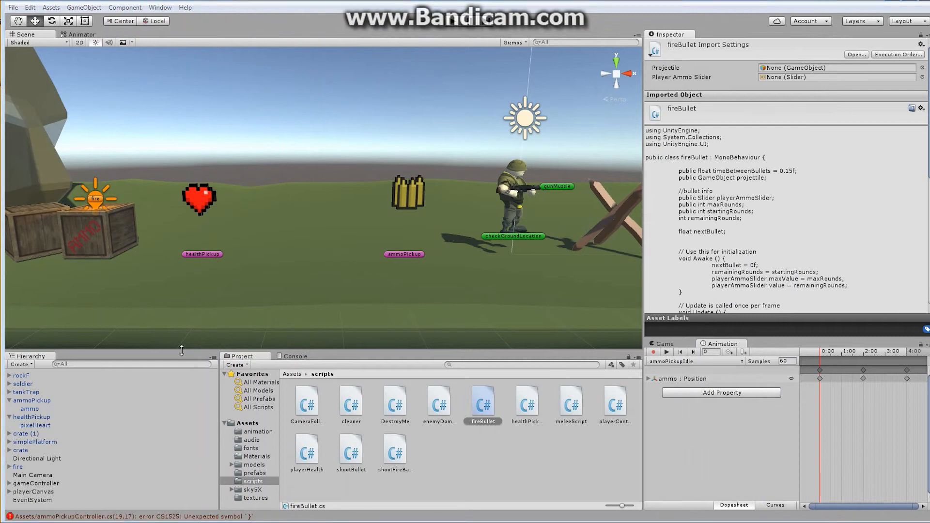
mouse_move(147, 397)
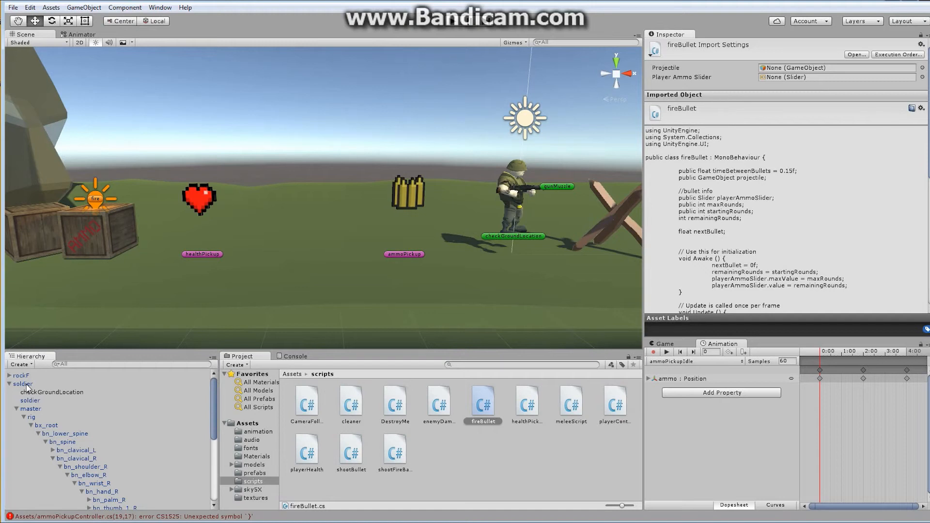
mouse_move(416, 174)
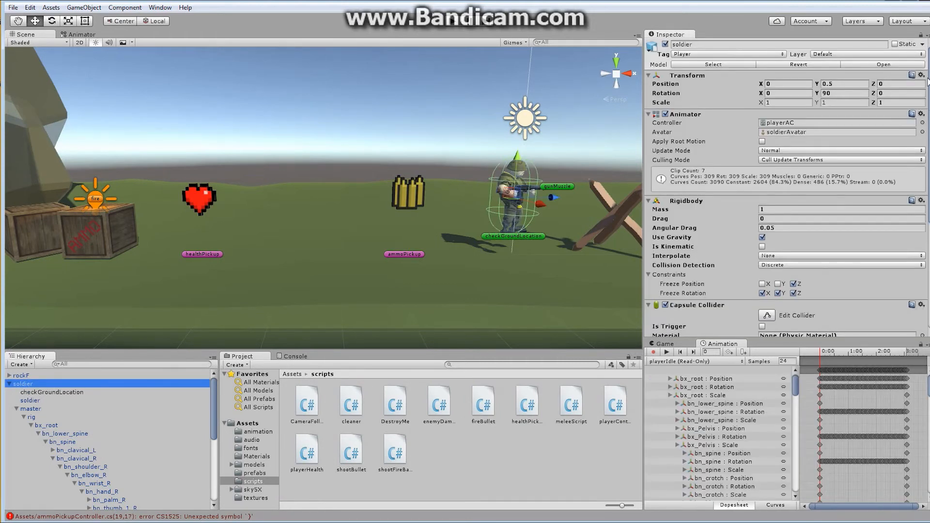
Step: Scroll the Hierarchy to reach the soldier's gunMuzzle with its Fire Bullet script
scroll("down", 3)
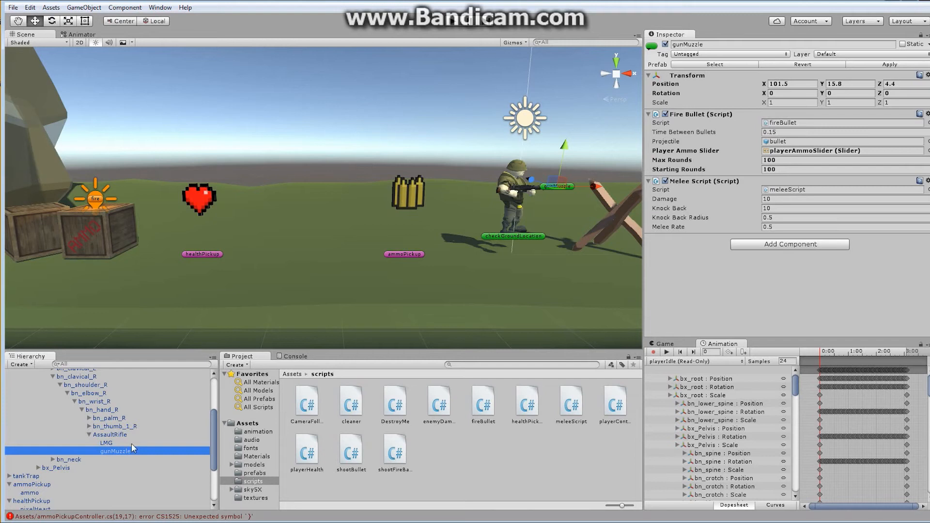
mouse_move(744, 261)
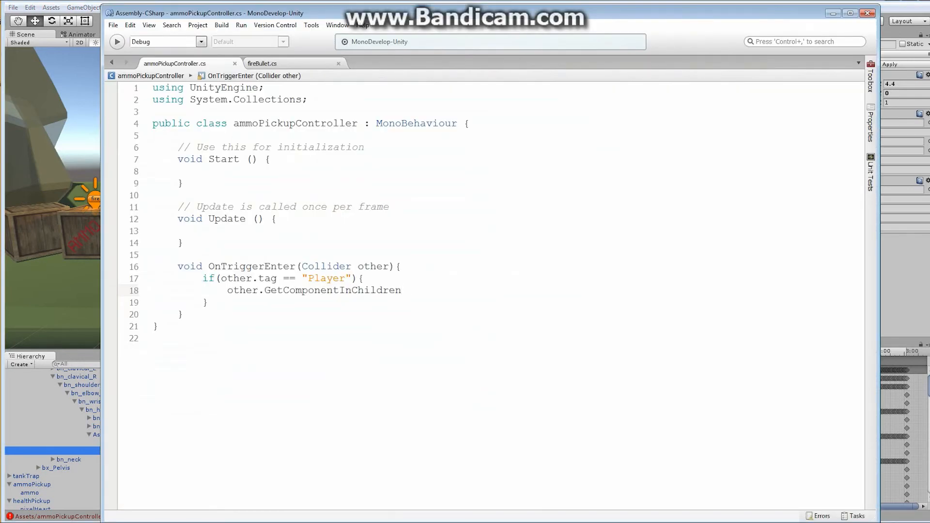
Step: Complete the call as GetComponentInChildren<fireBullet>().reload();
type("<")
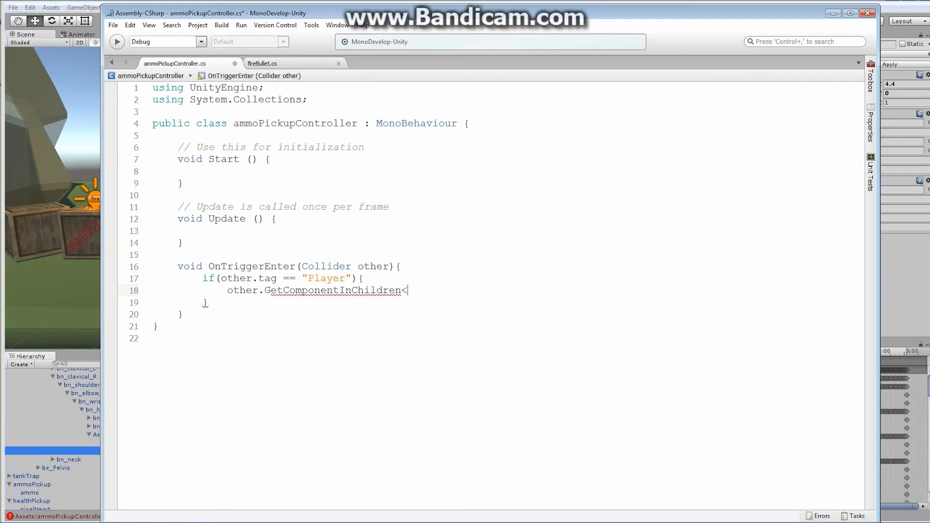
type("fire")
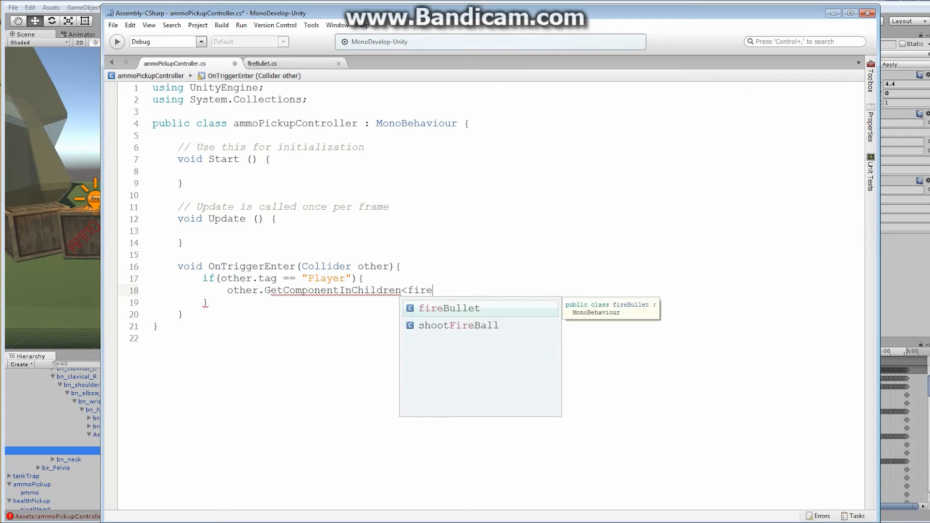
type("Bullet")
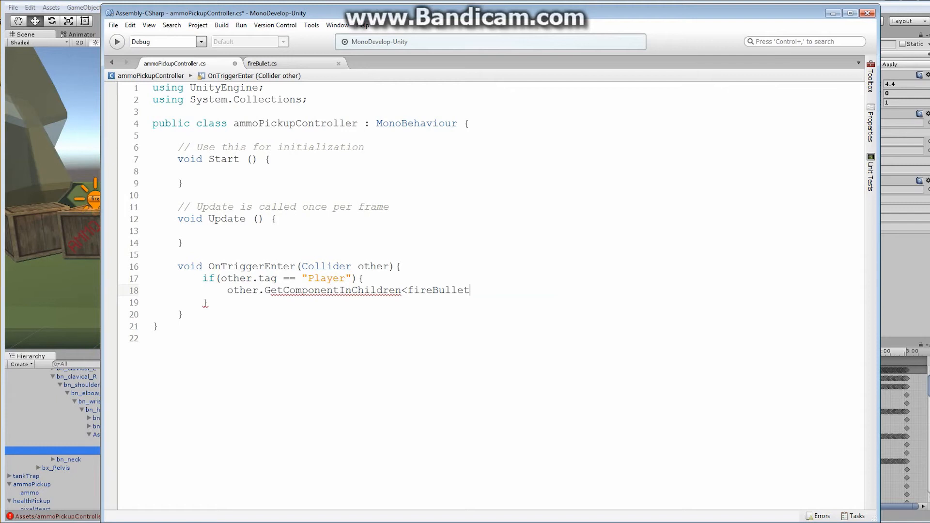
type(">")
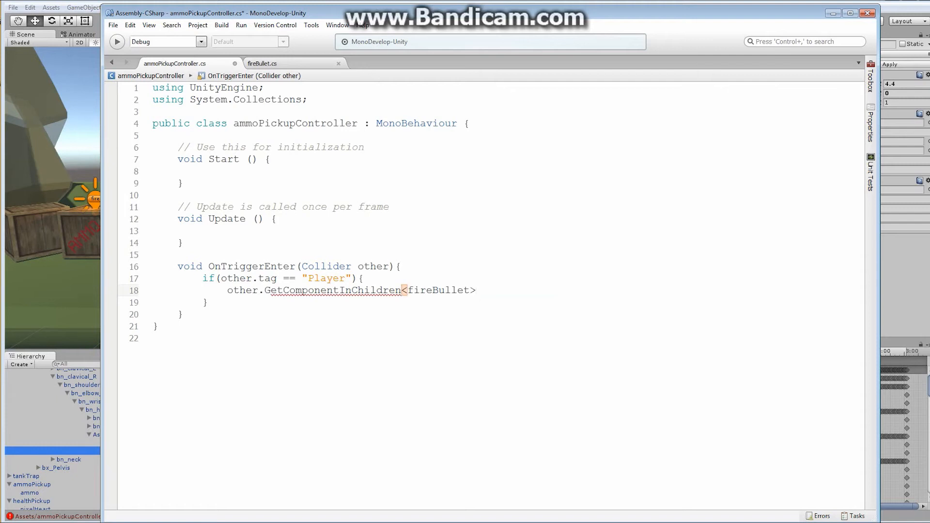
type("()")
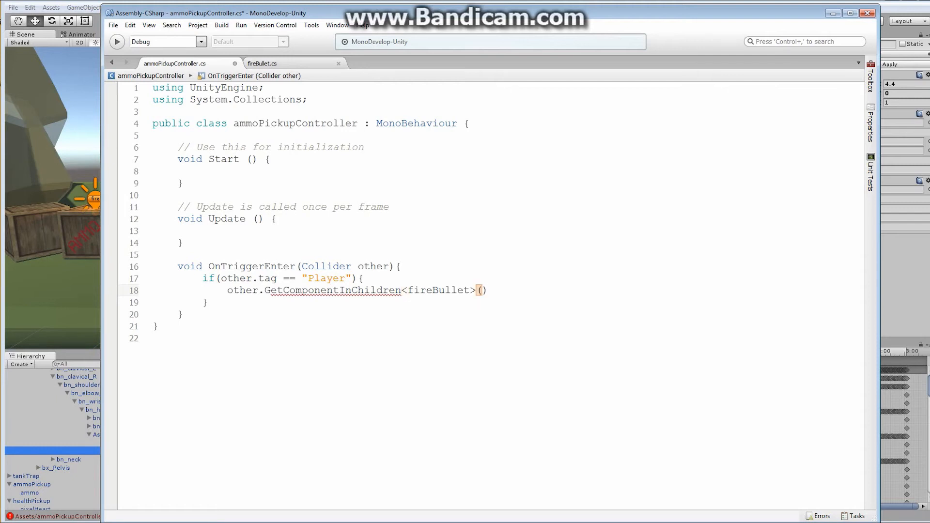
type(").reload()")
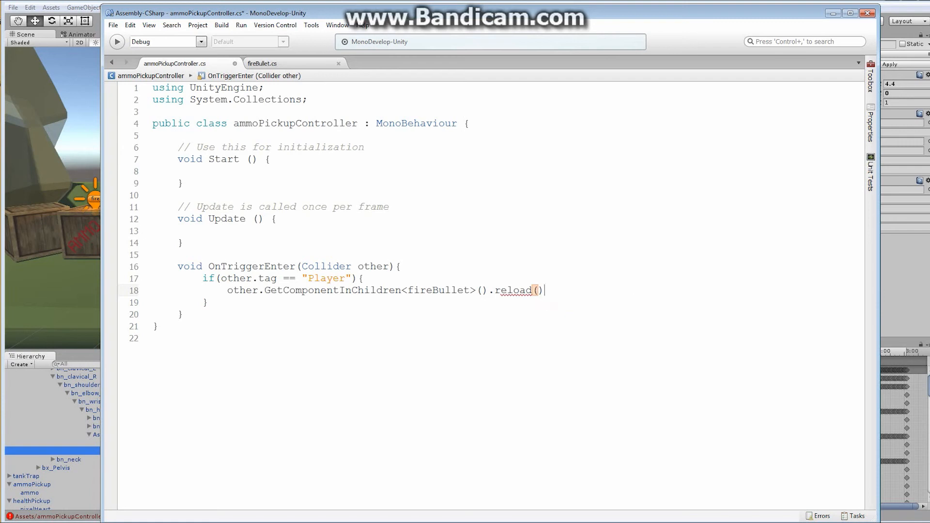
type(";")
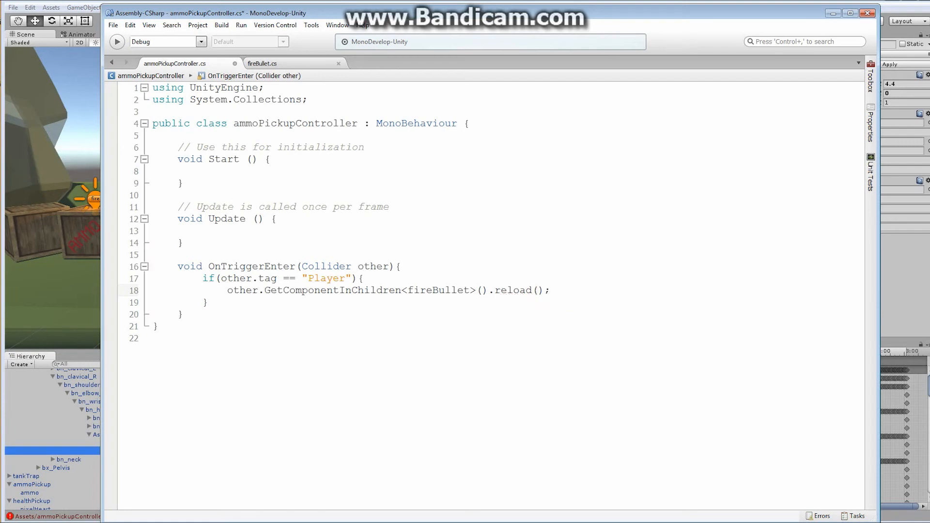
Step: Add Destroy(transform.root.gameObject); after the reload and save the script
type("D")
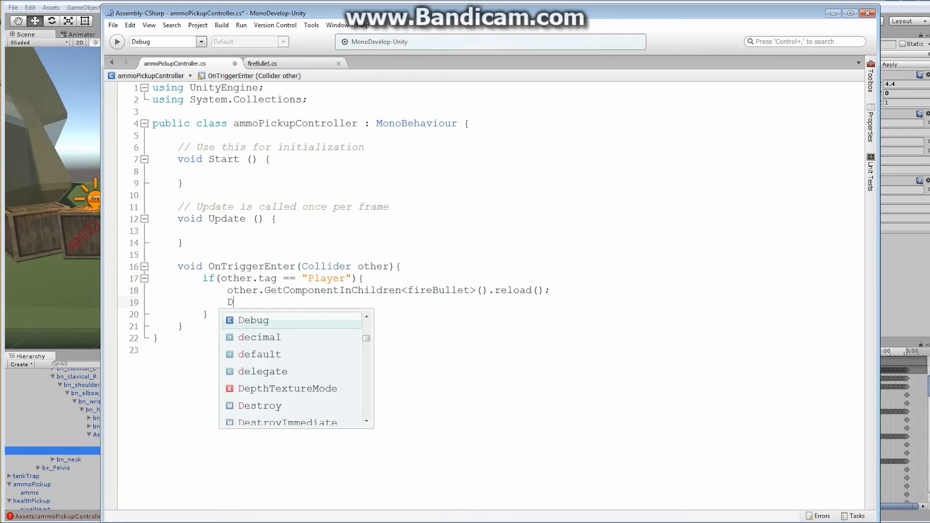
type("estroy")
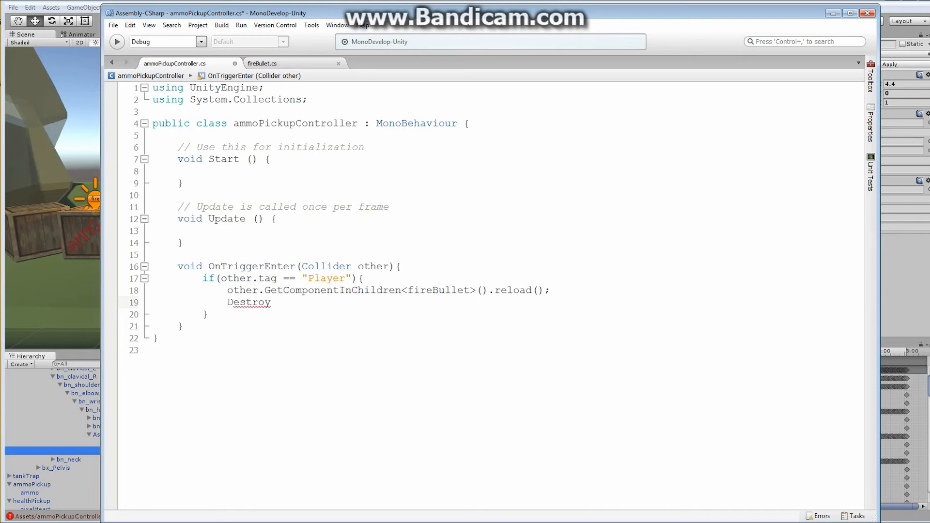
type("(t")
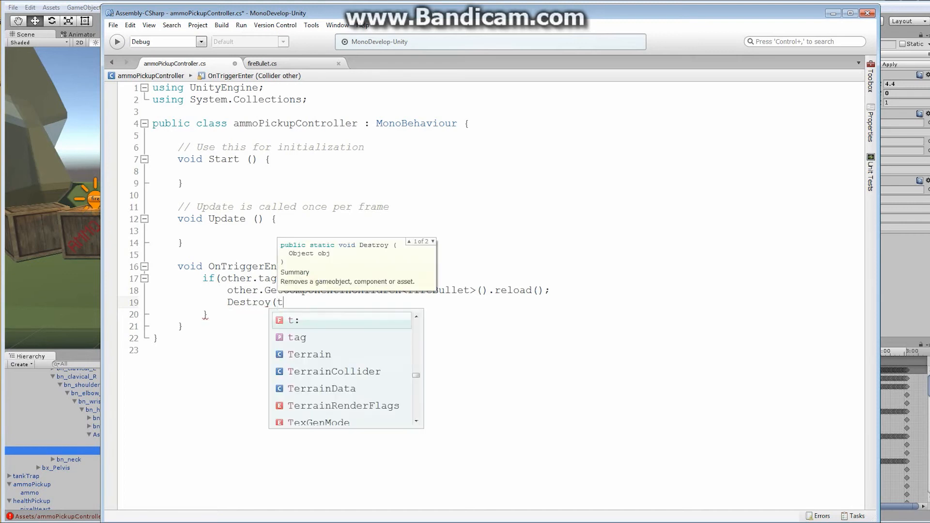
type("ransform")
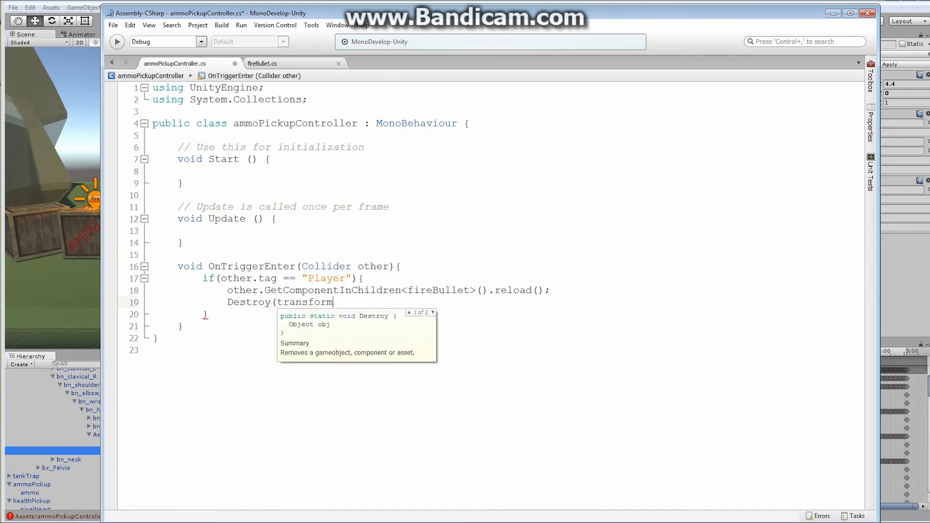
type(".root")
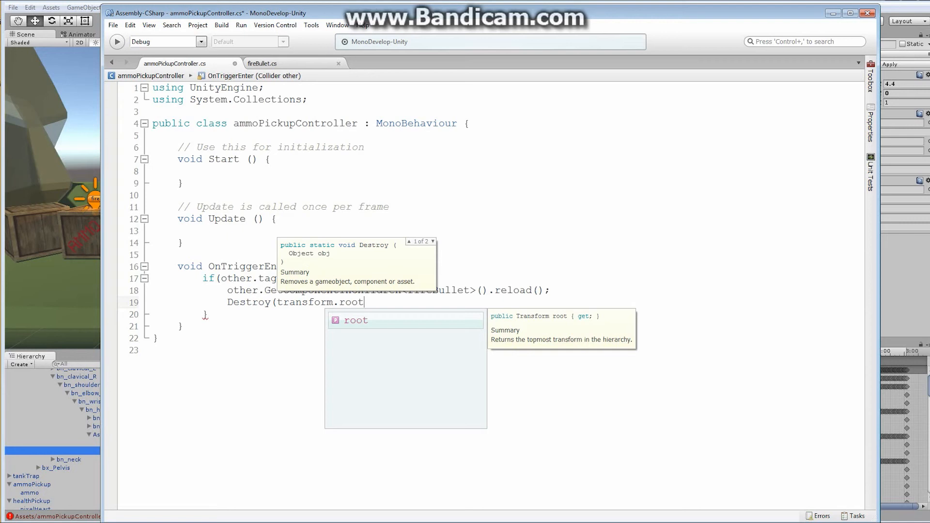
type(".gameObject)")
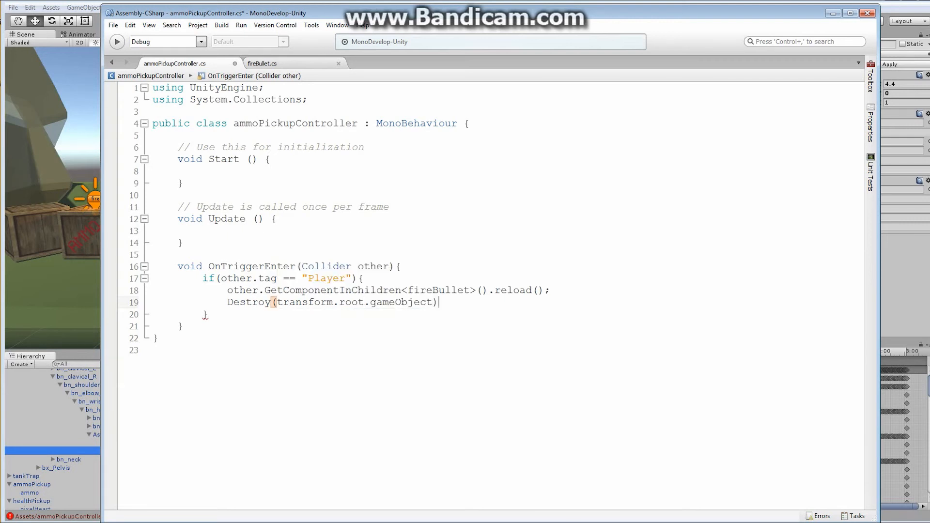
type(";")
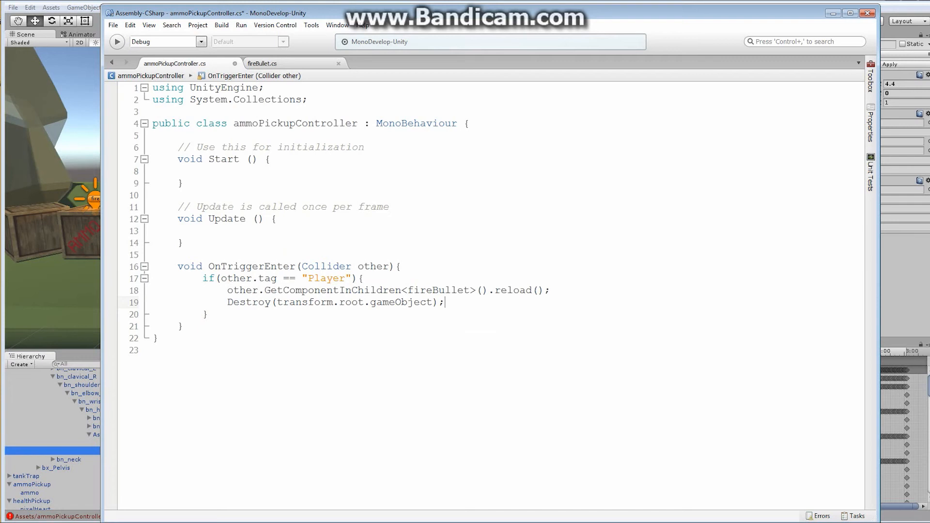
left_click(112, 25)
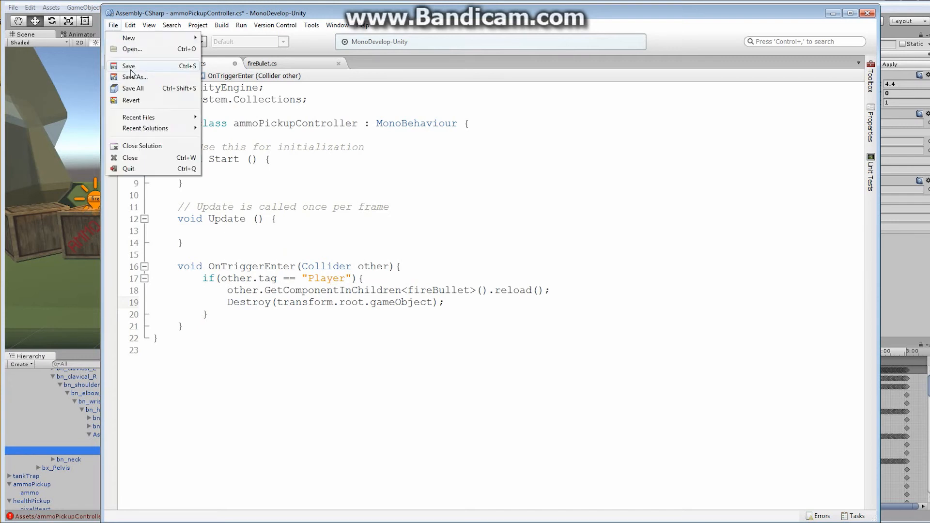
left_click(128, 66)
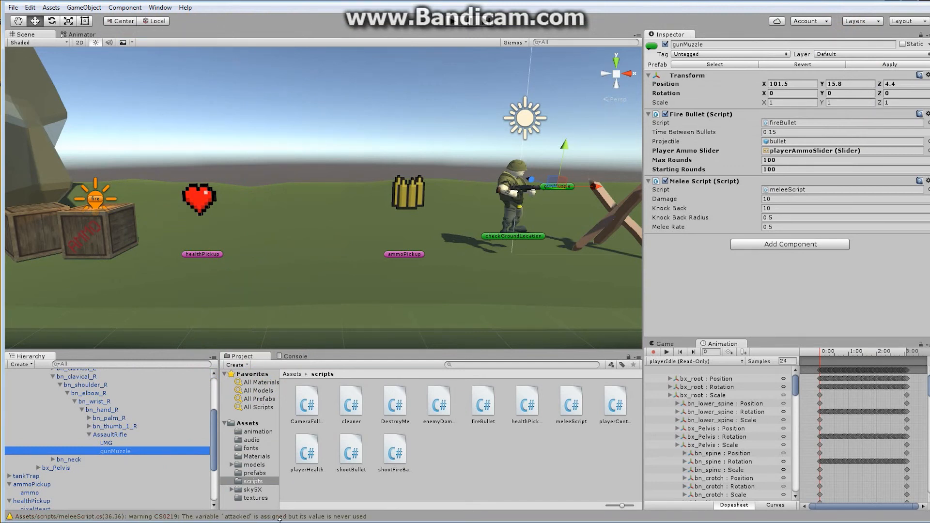
Step: Select gunMuzzle and set Fire Bullet's Starting Rounds to 50
scroll("down", 3)
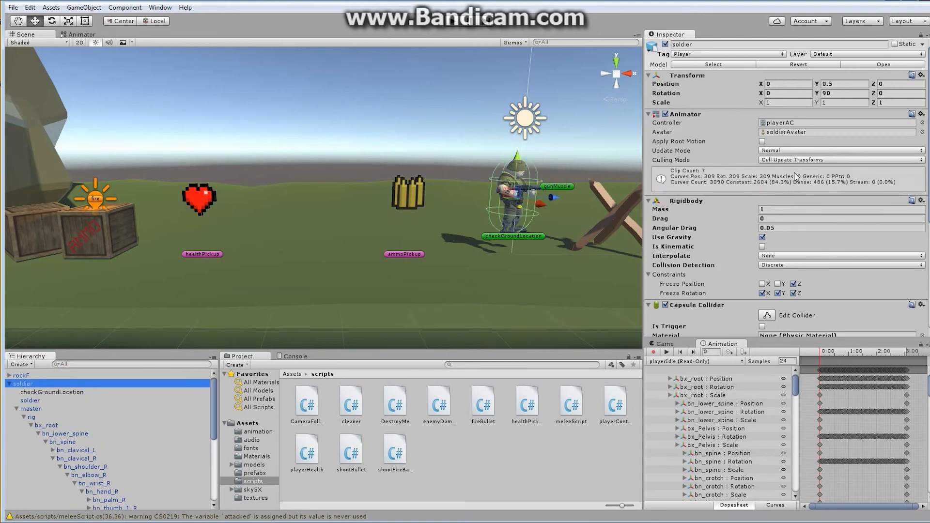
mouse_move(796, 176)
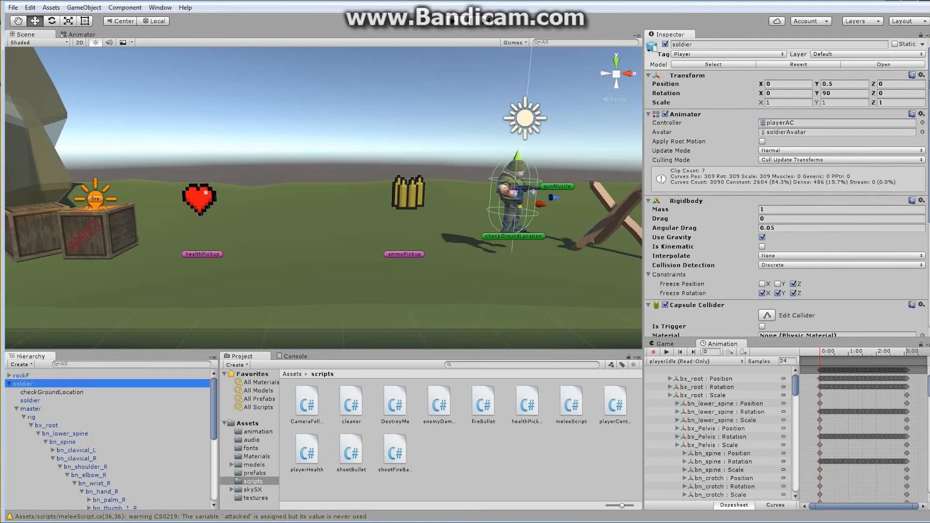
scroll("down", 3)
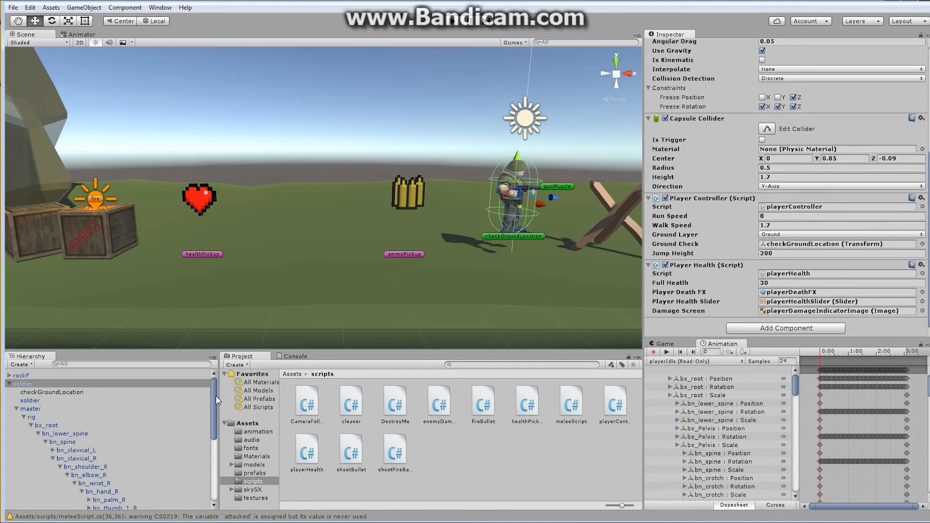
left_click(115, 463)
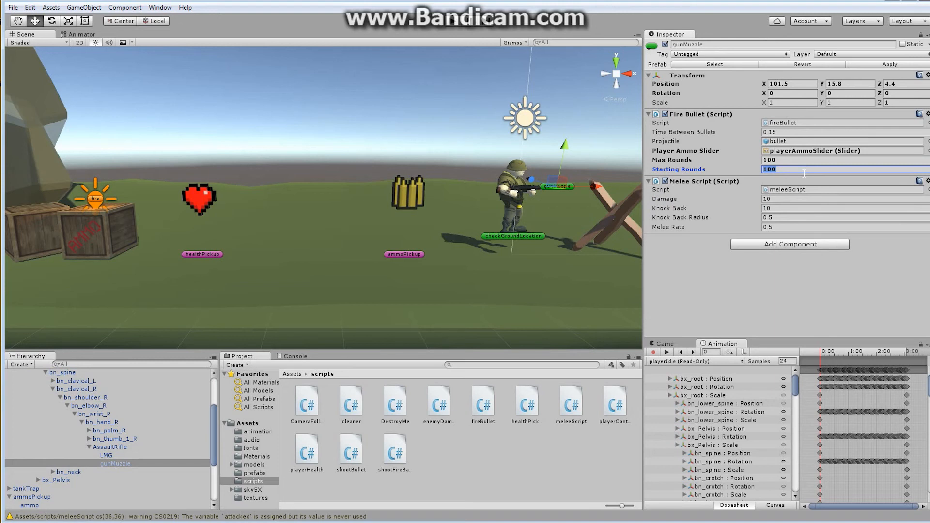
type("50")
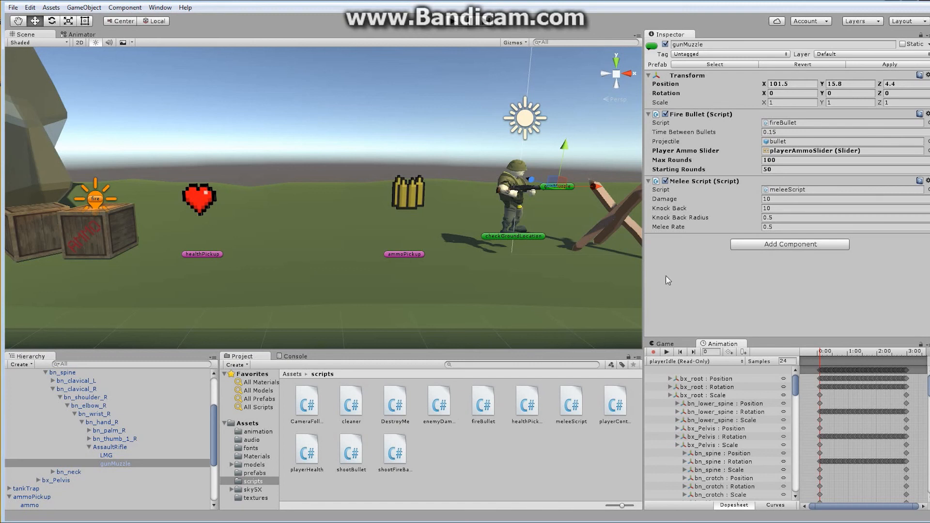
Step: Show the Game view with health and ammo bars, then browse the prefabs folder
left_click(662, 343)
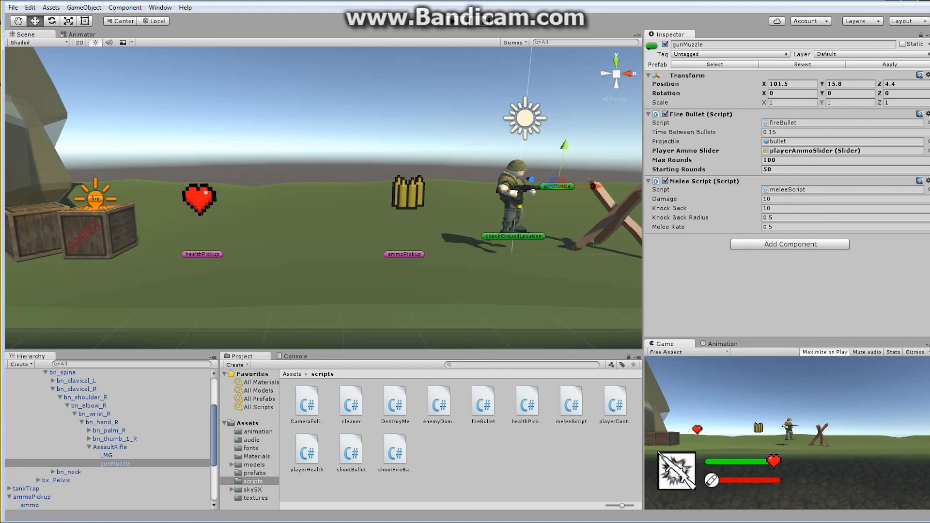
left_click(254, 472)
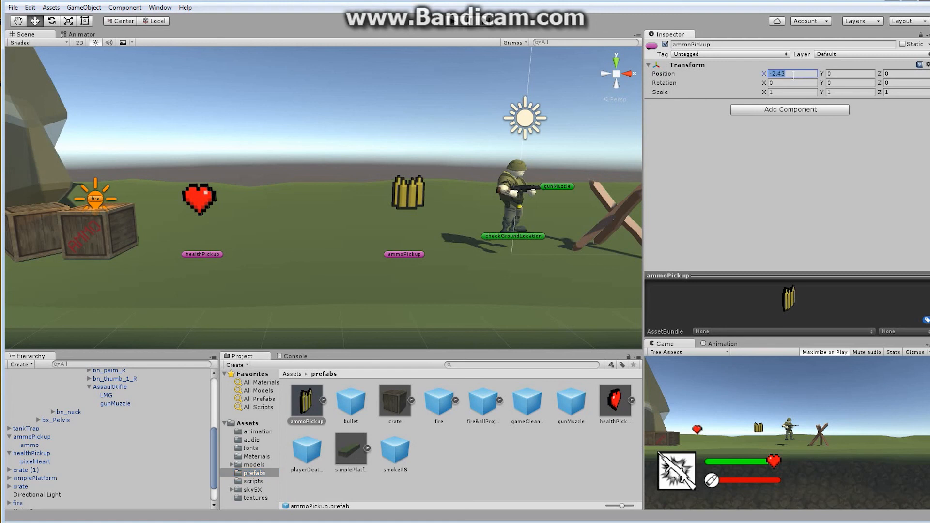
Step: Set the ammoPickup prefab's Position X to 0
type("0")
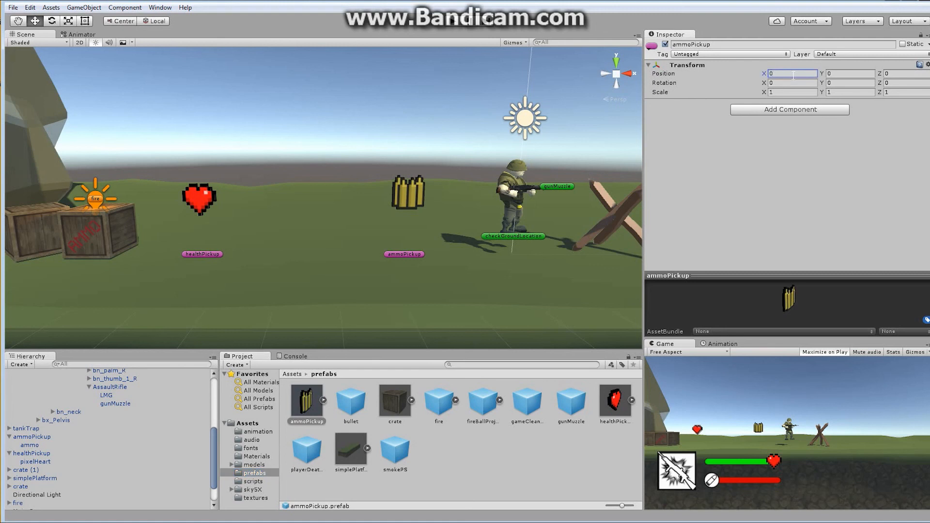